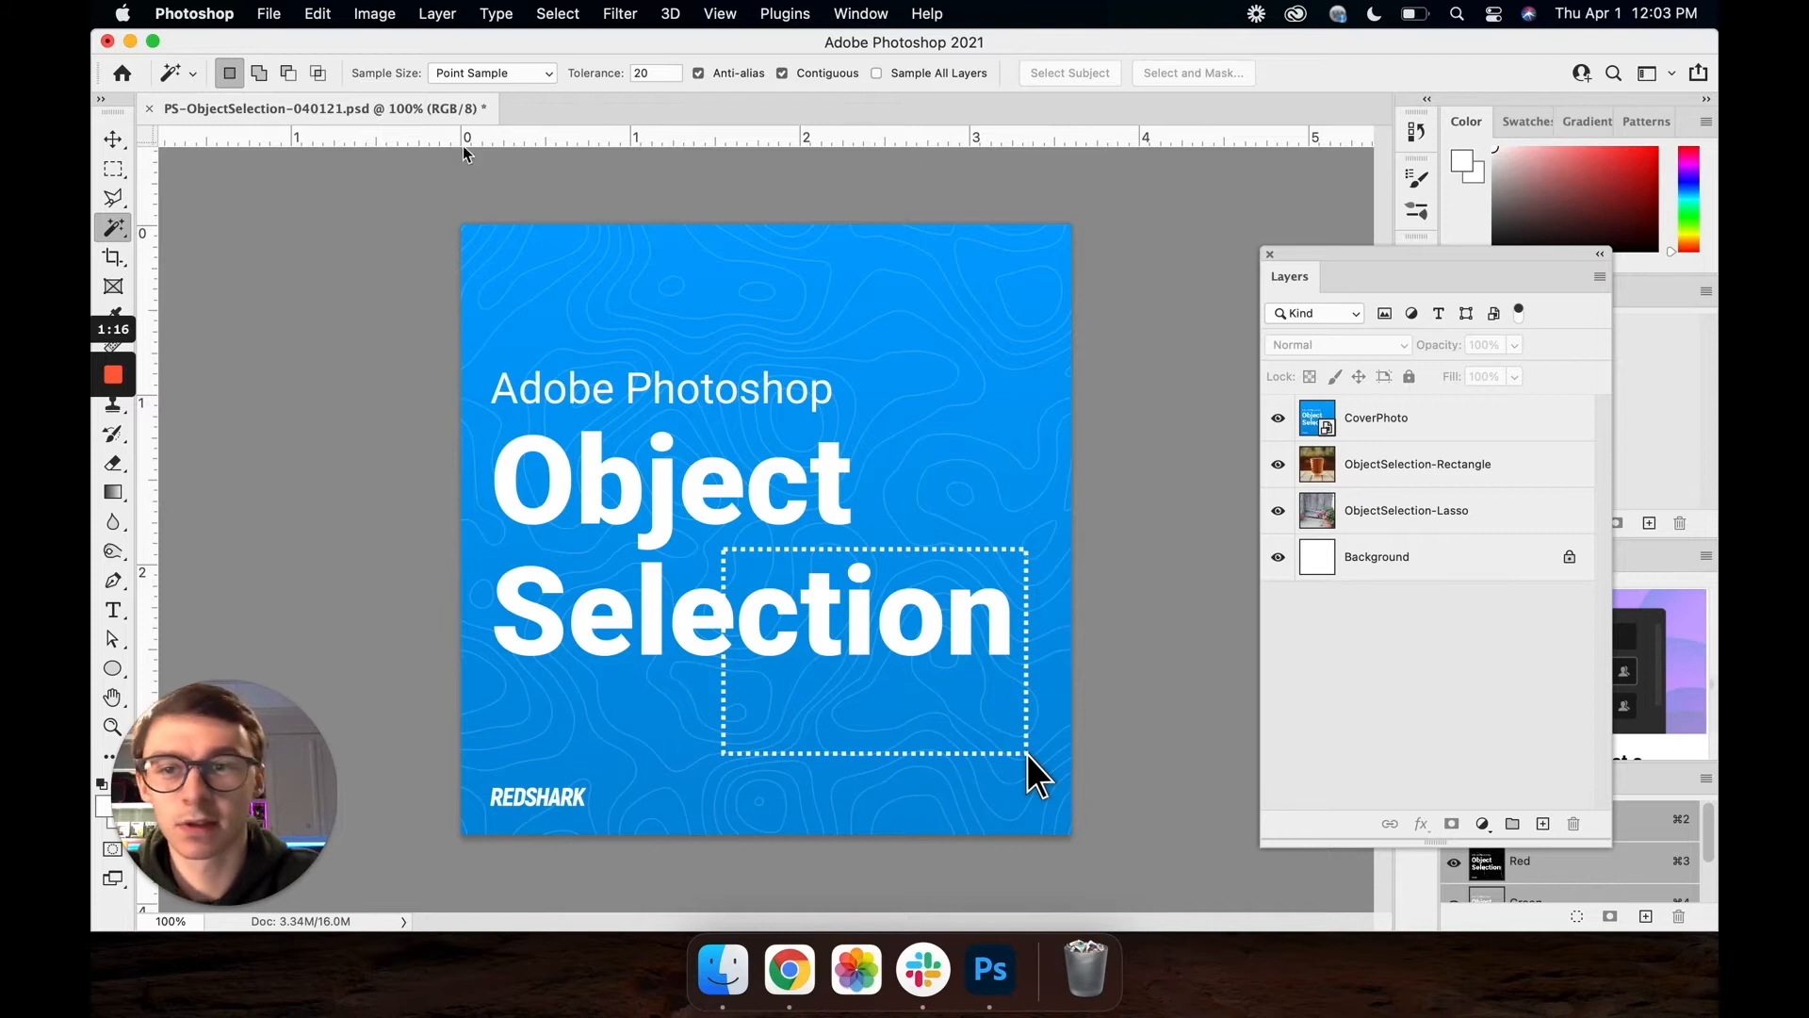
{"action": "mouse_move", "coordinate": [113, 226]}
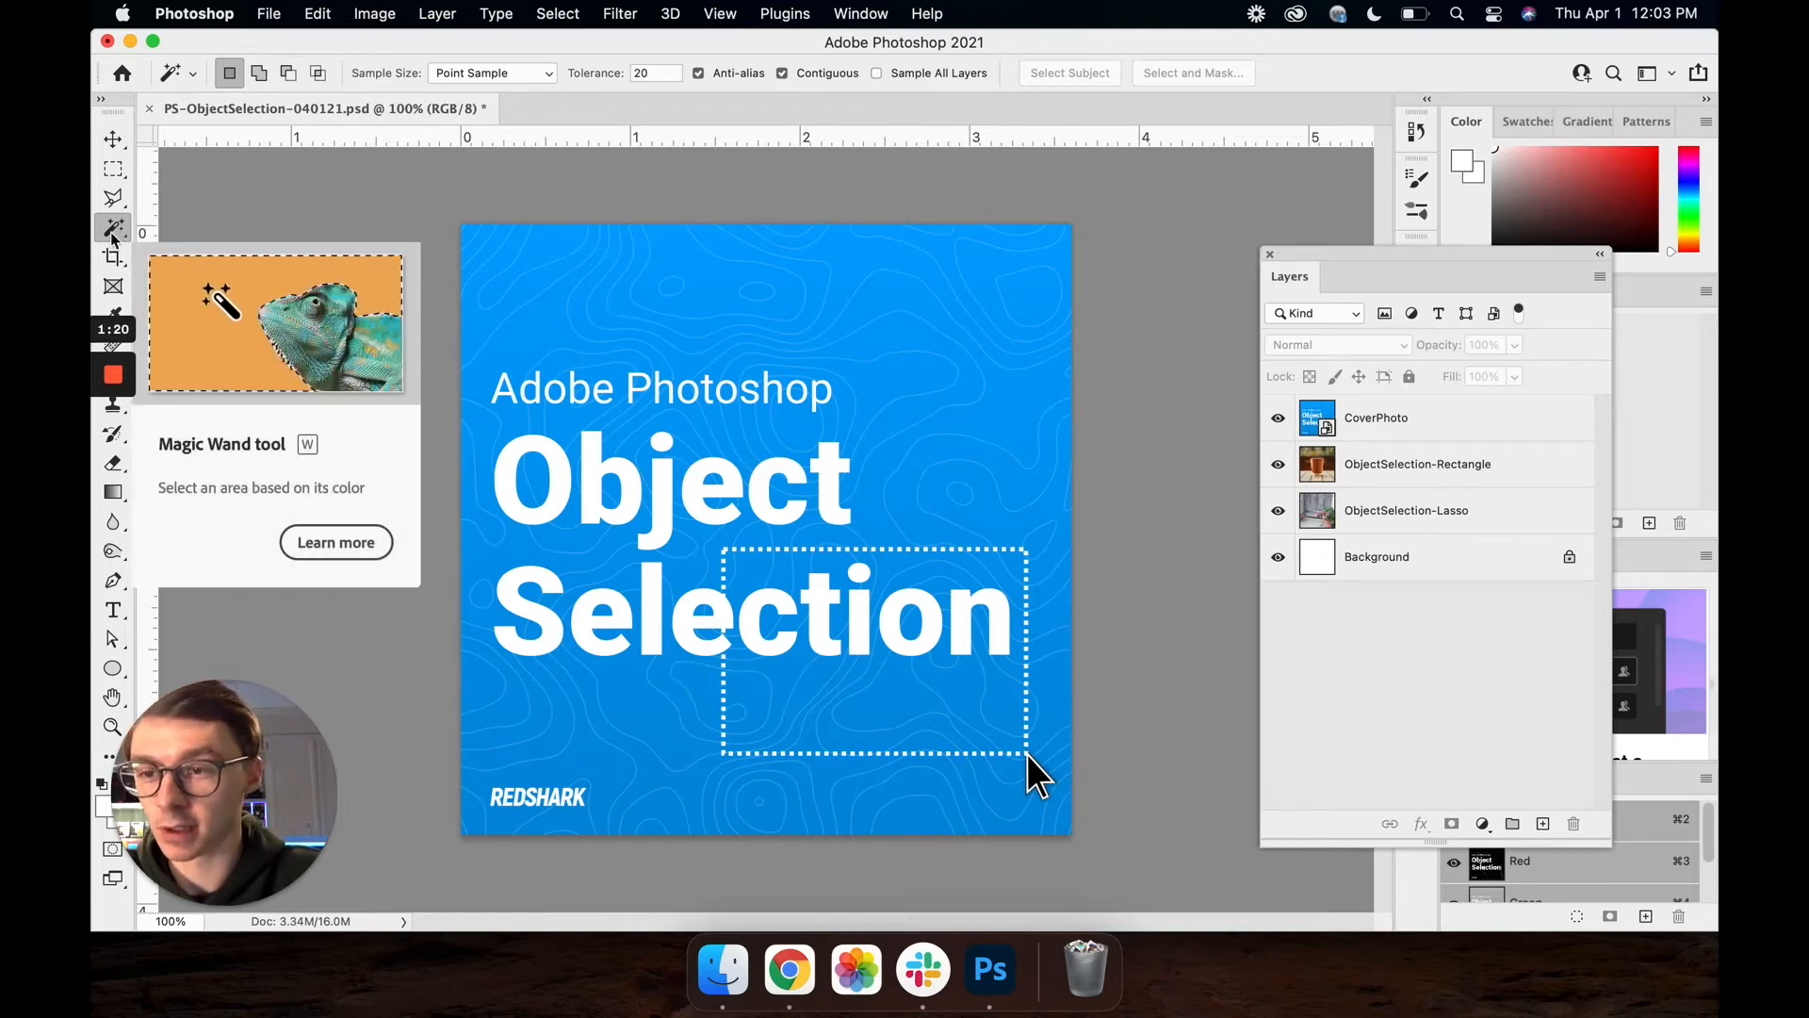
Choose the Object Selection tool from the Magic Wand tool slot's flyout
{"action": "left_click", "coordinate": [114, 226]}
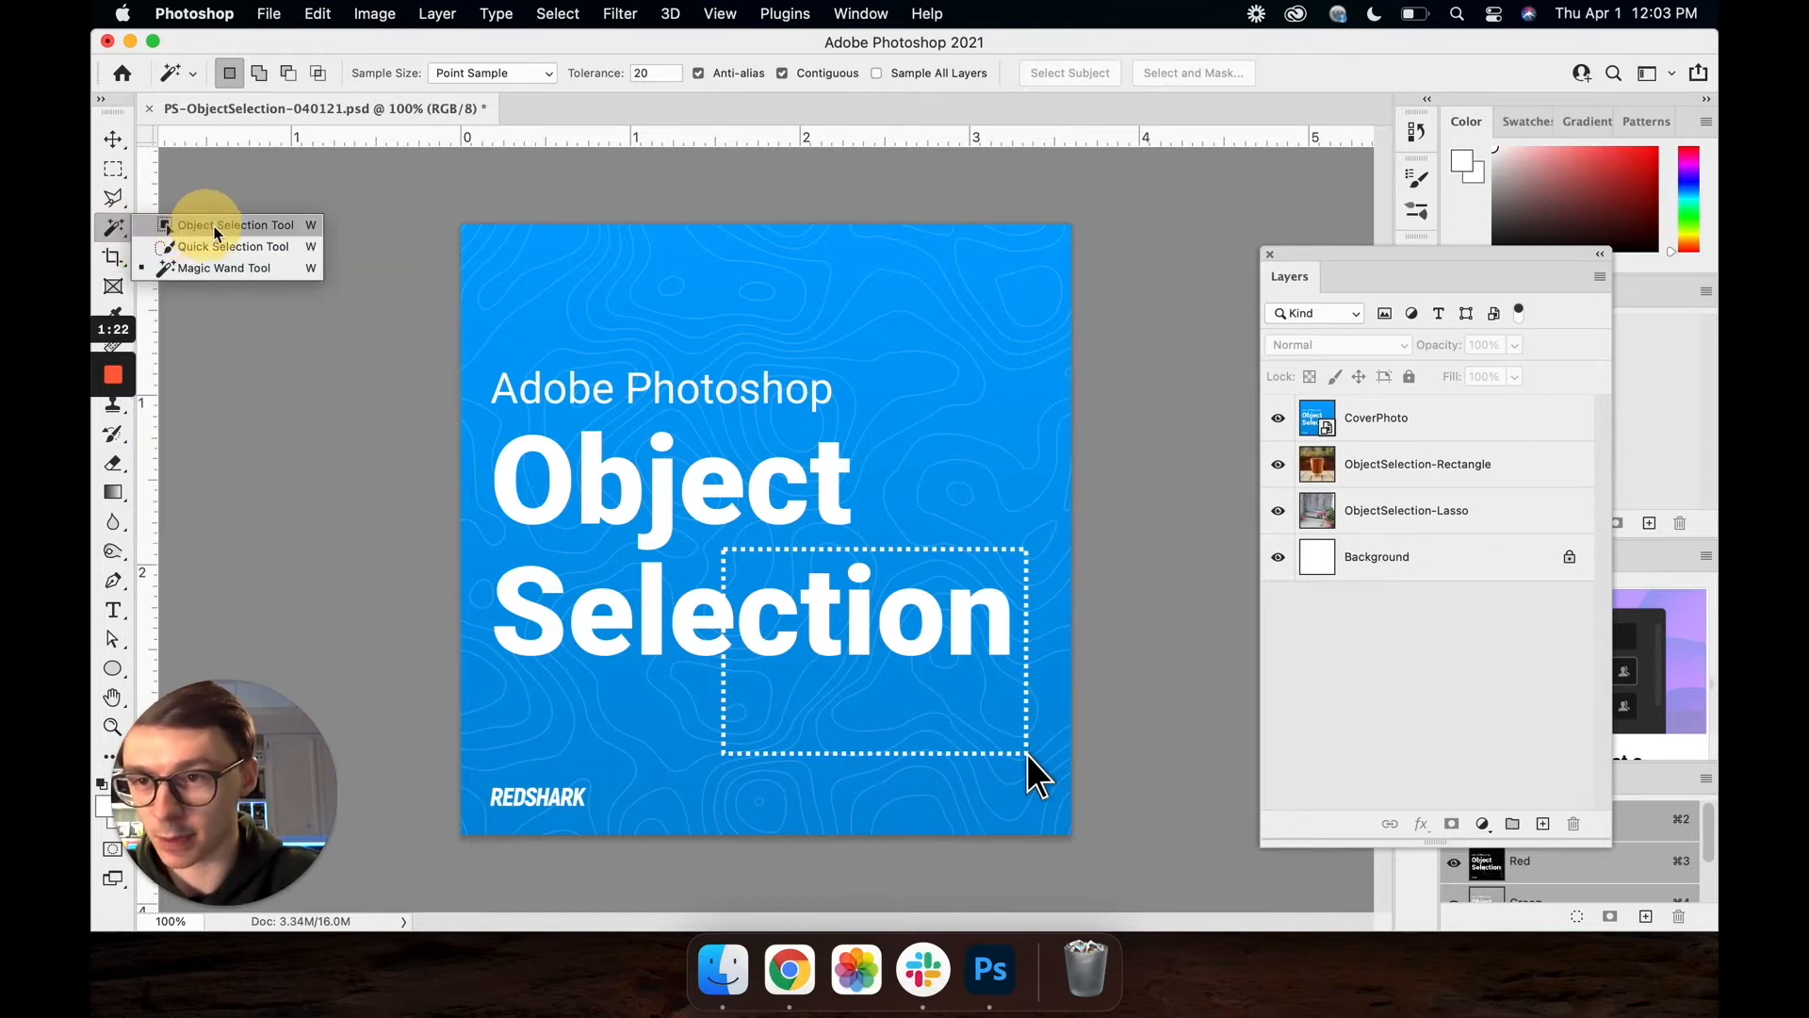
{"action": "mouse_move", "coordinate": [248, 247]}
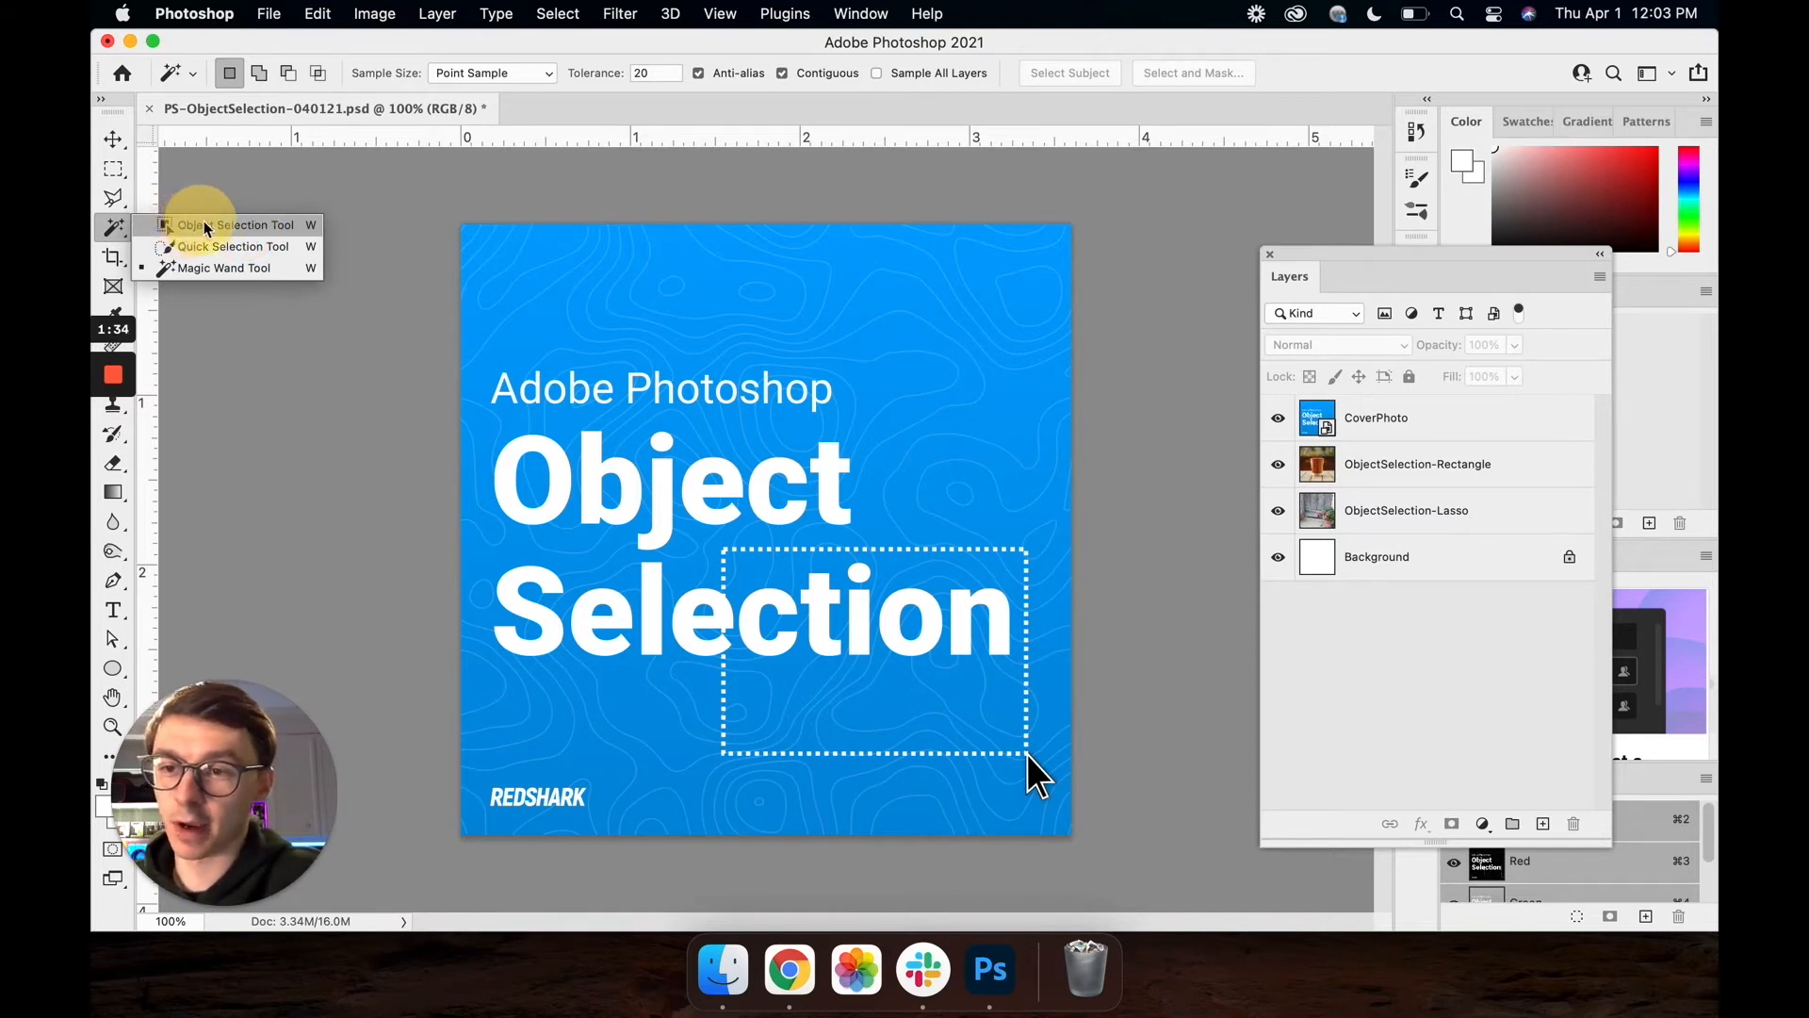
{"action": "left_click", "coordinate": [203, 227]}
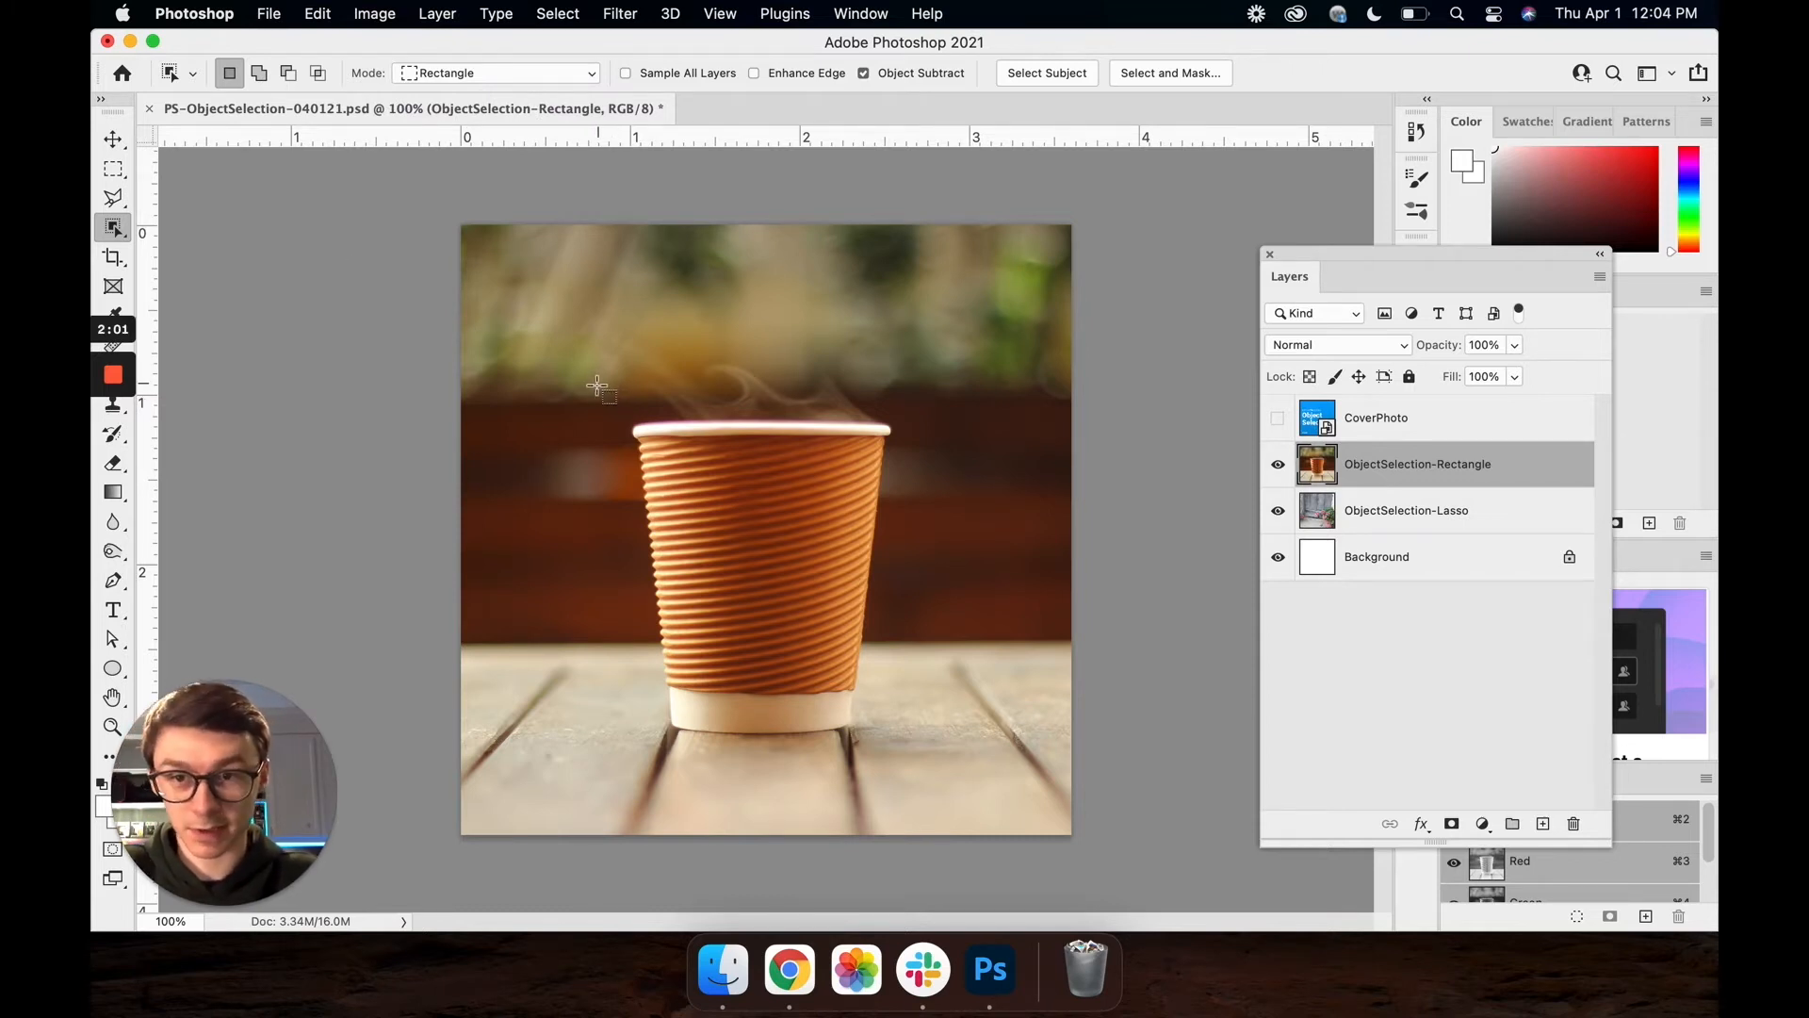
Drag a rectangle around the coffee cup so Object Selection outlines it
{"action": "left_click_drag", "start_coordinate": [598, 385], "coordinate": [757, 609]}
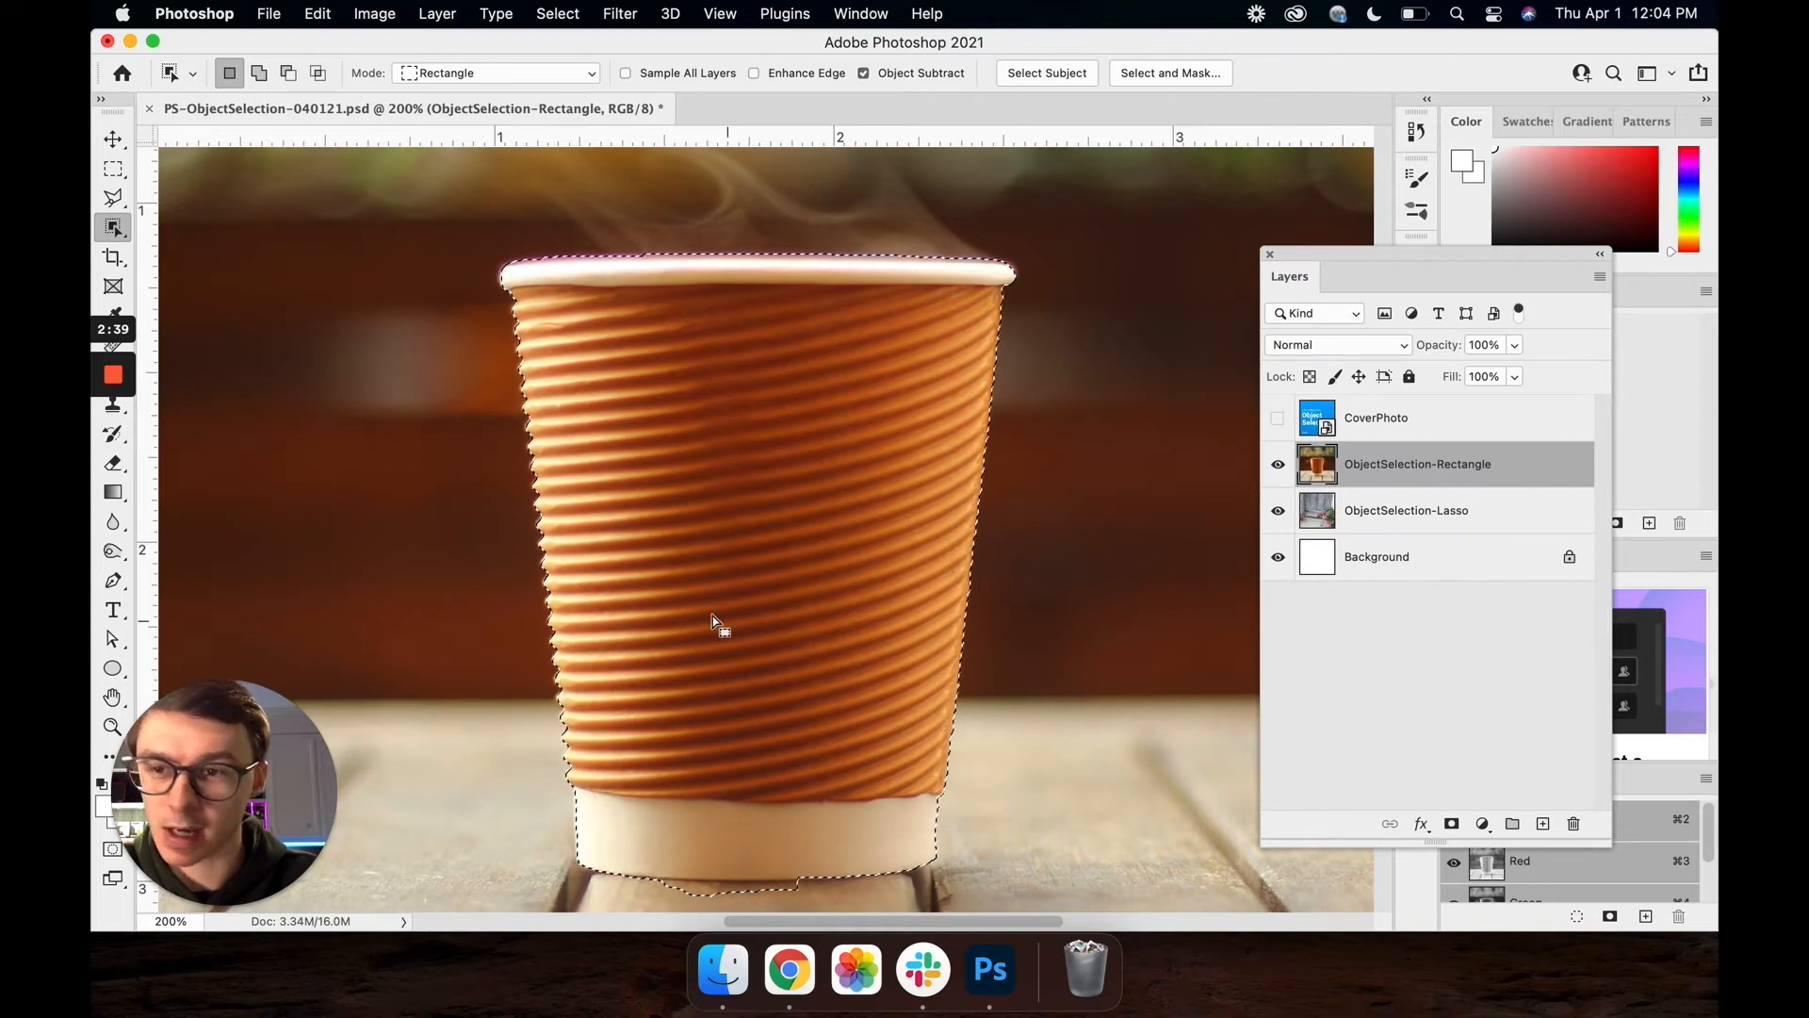
{"action": "left_click", "coordinate": [114, 226]}
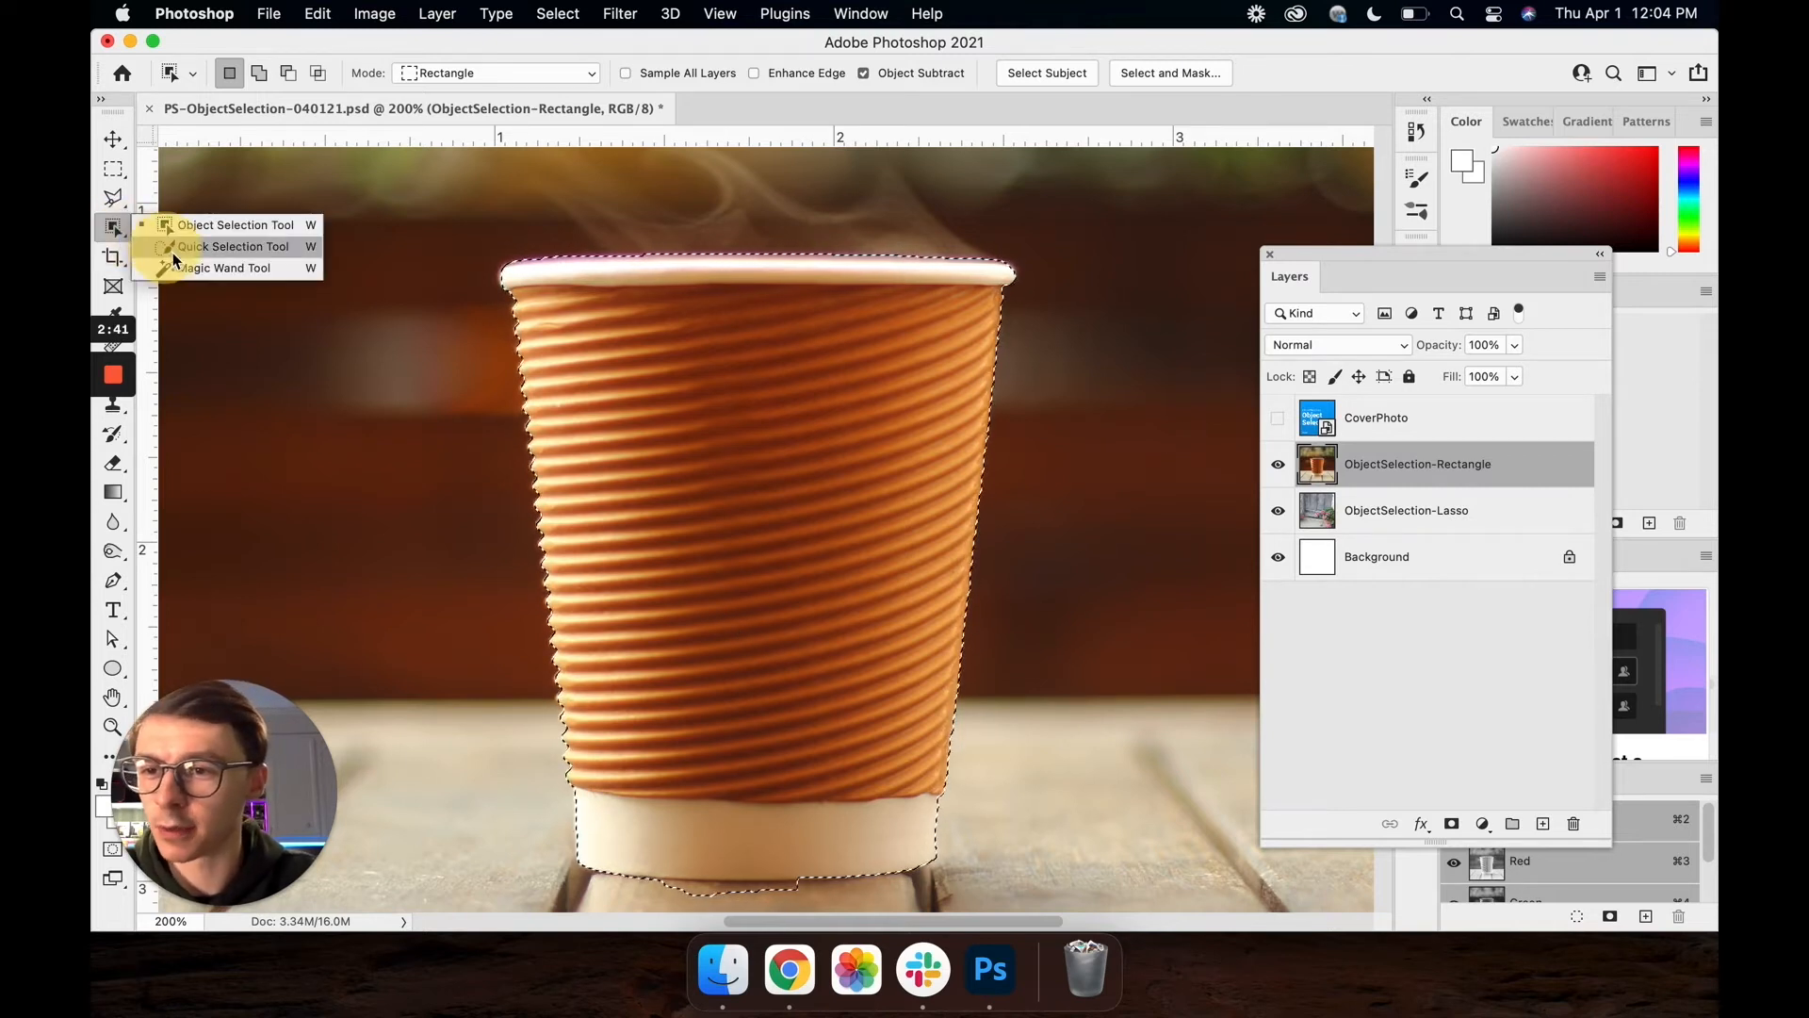
{"action": "left_click", "coordinate": [232, 267]}
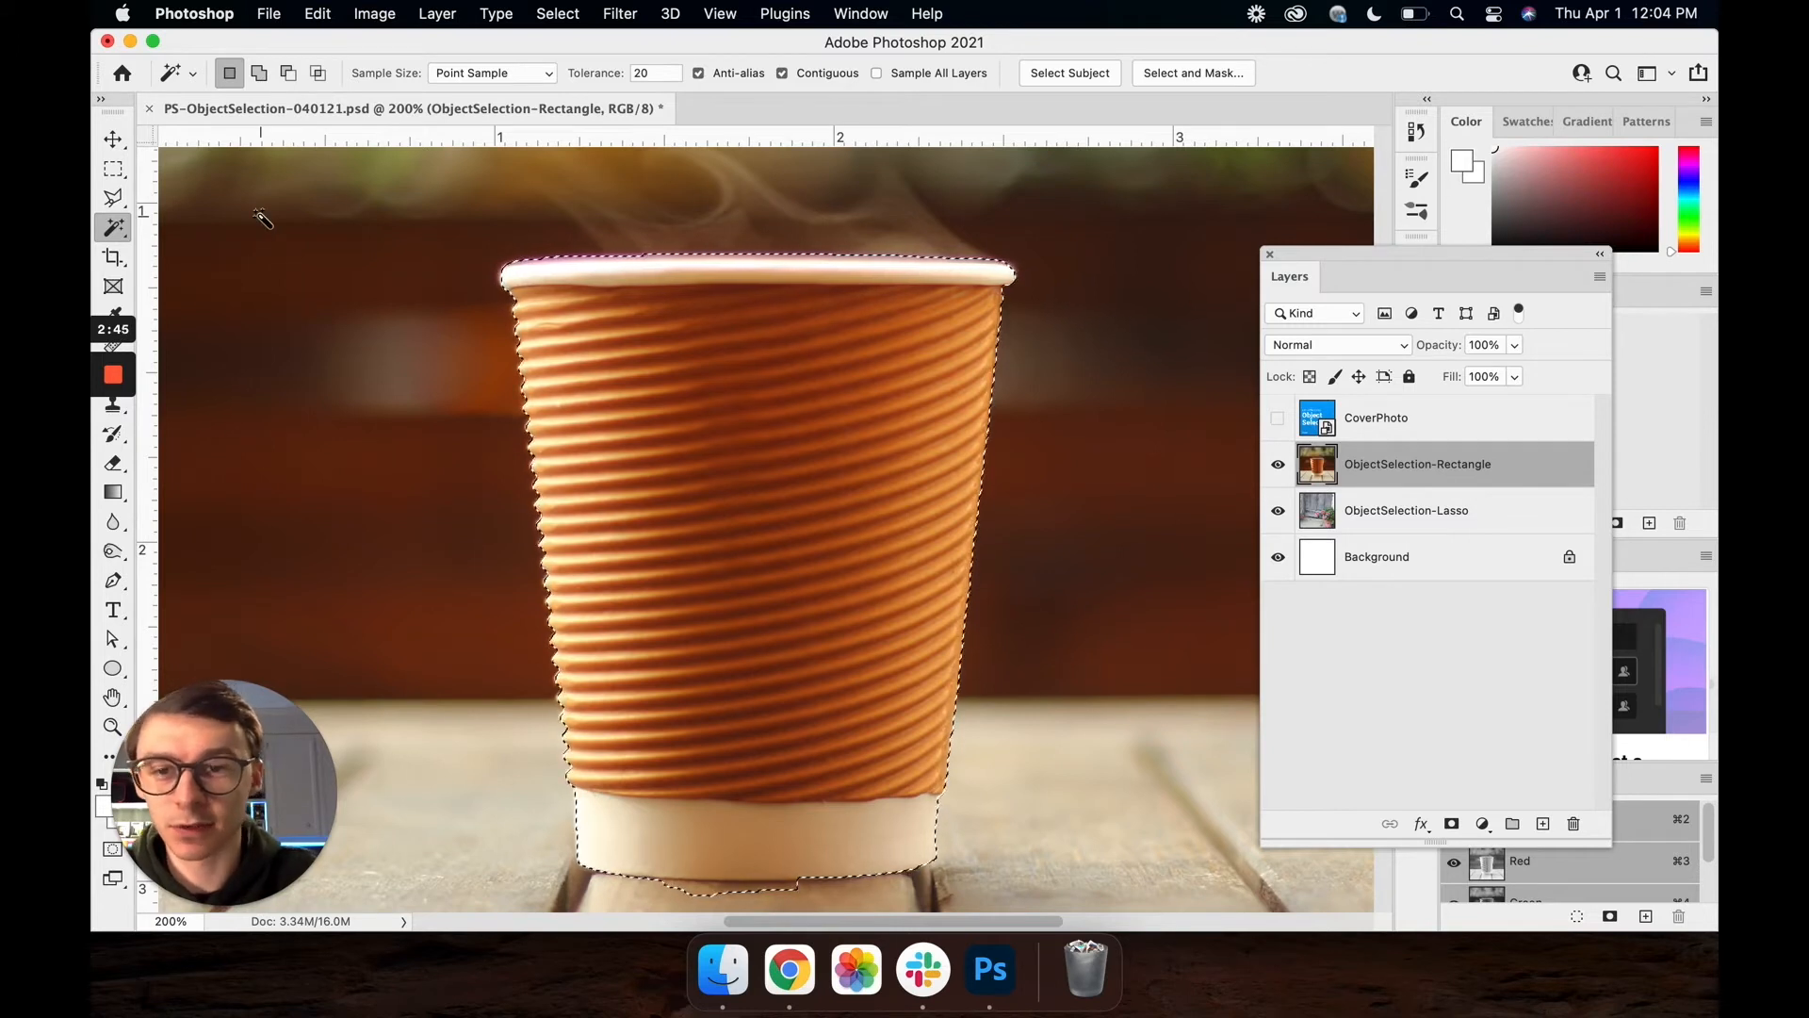
{"action": "mouse_move", "coordinate": [113, 226]}
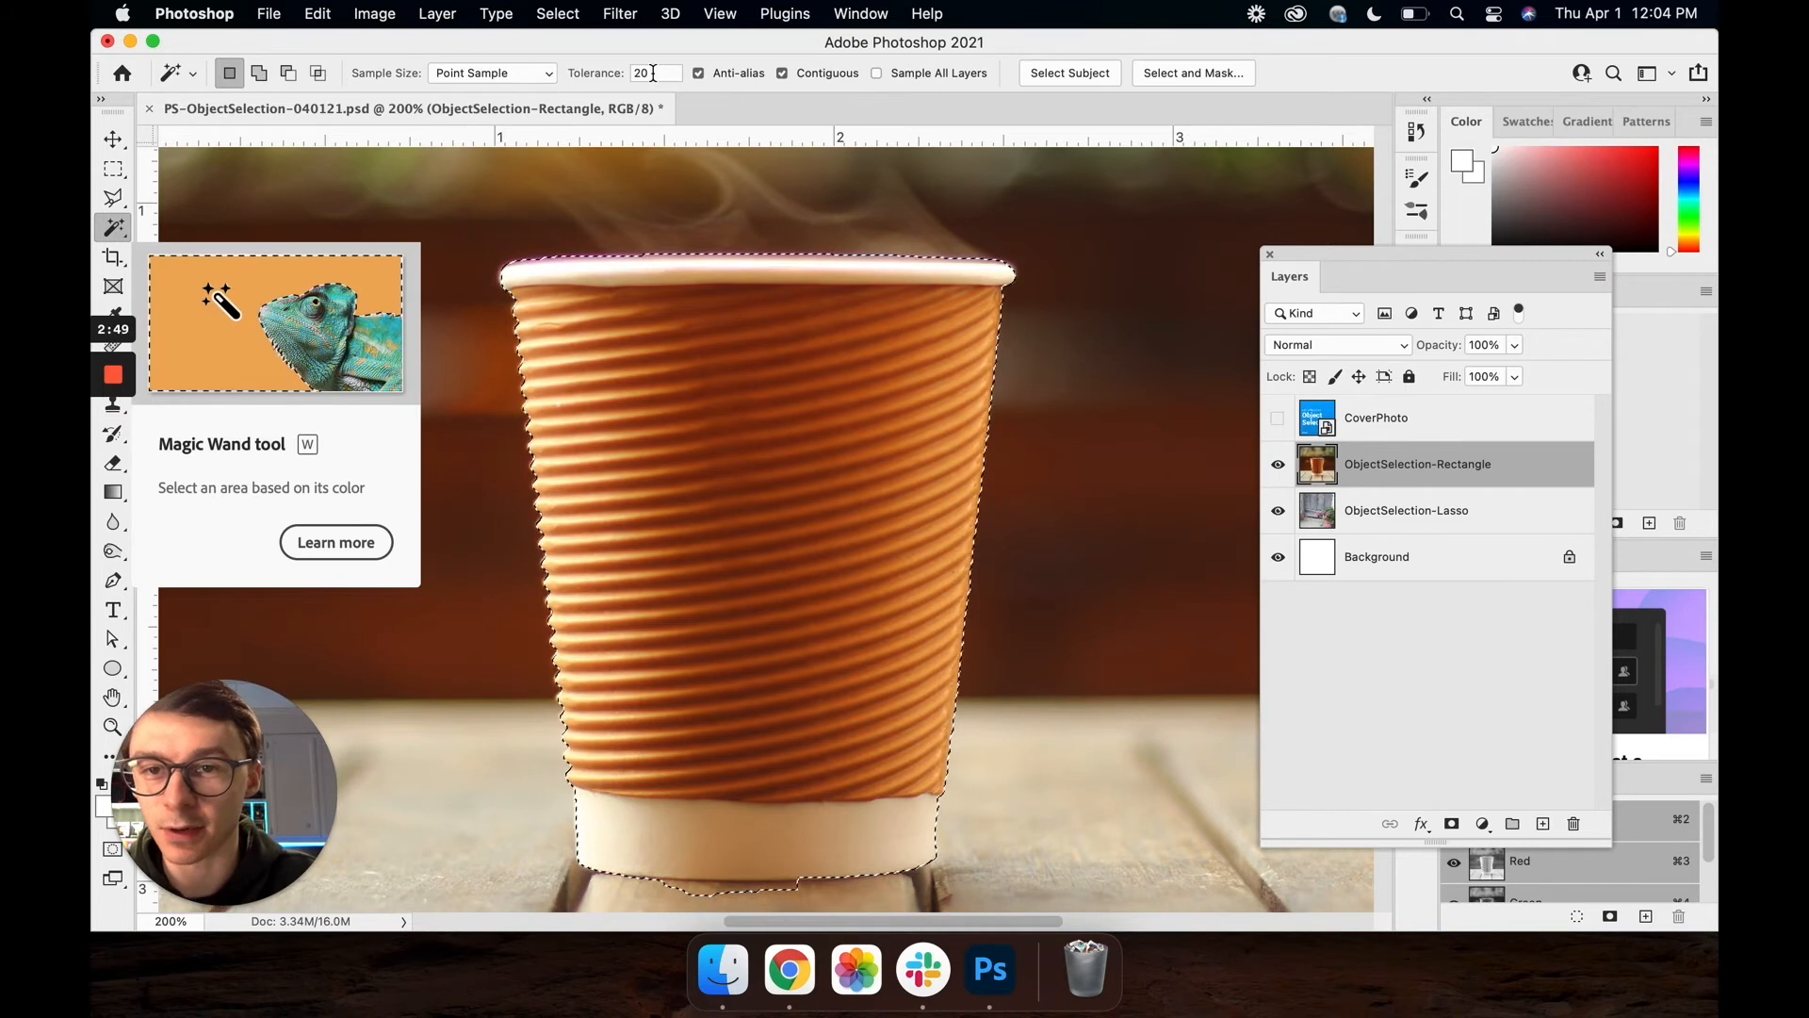
{"action": "mouse_move", "coordinate": [113, 224]}
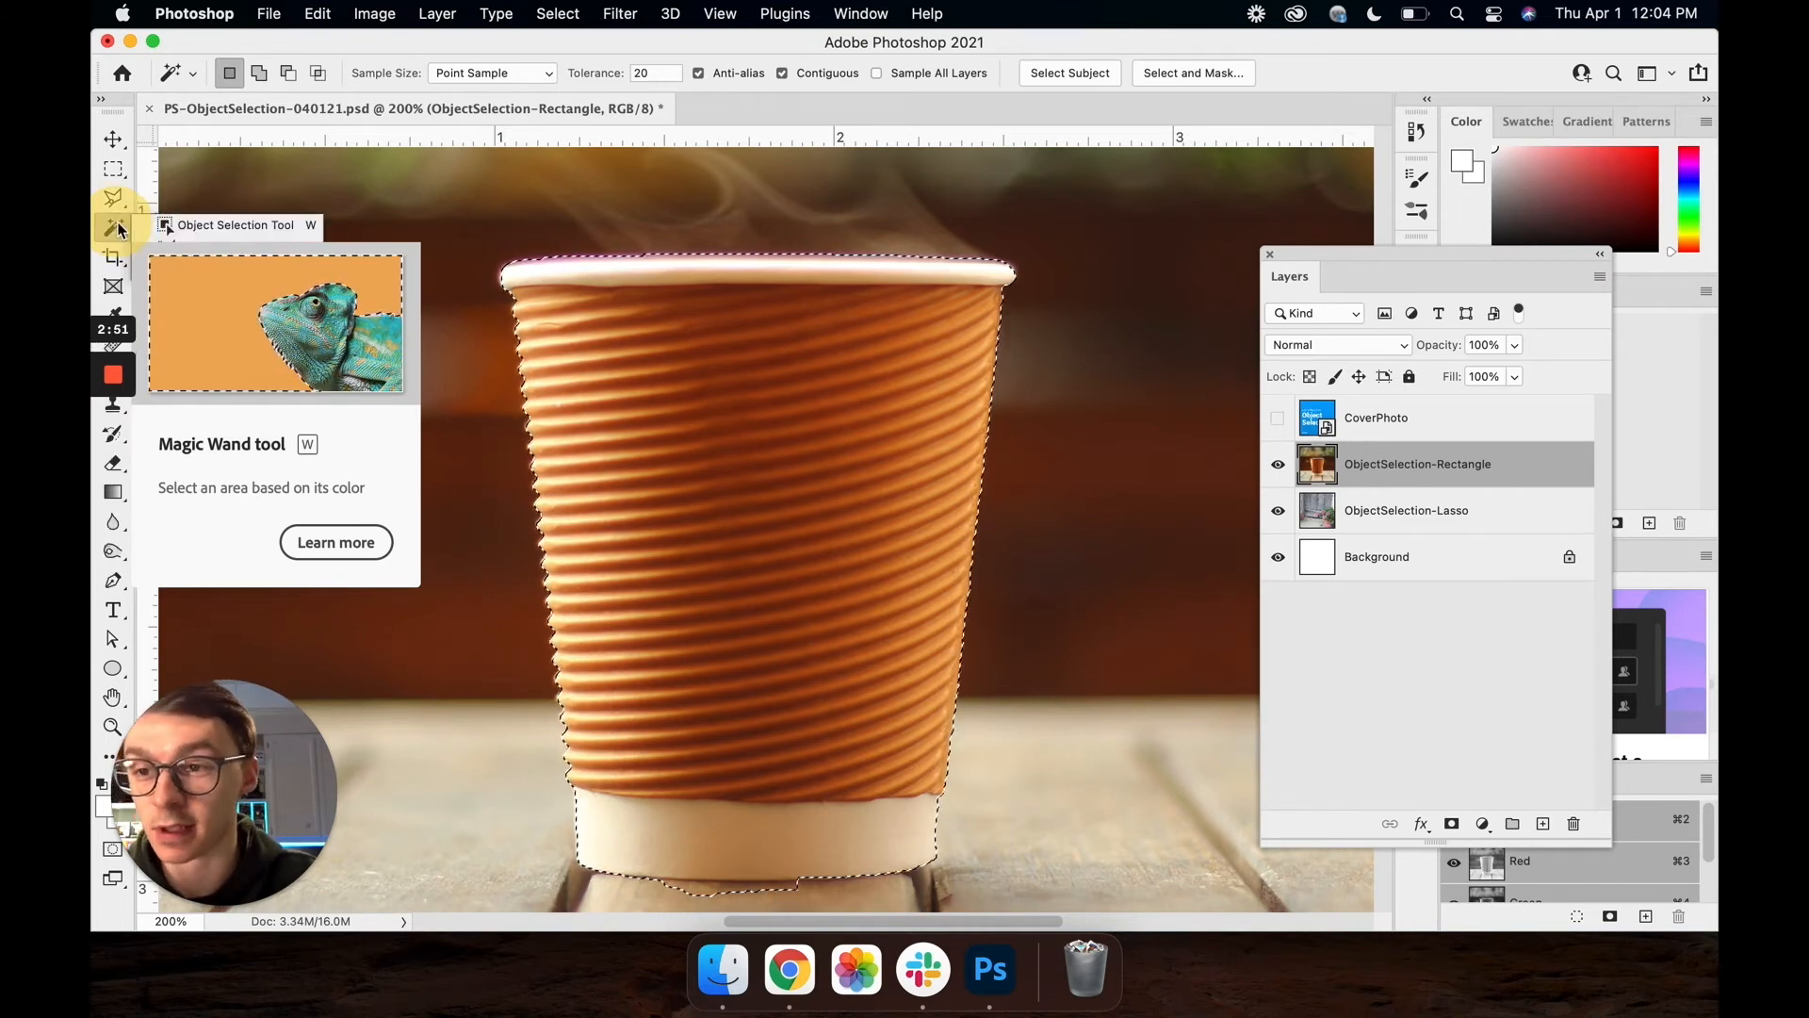
{"action": "left_click", "coordinate": [113, 226]}
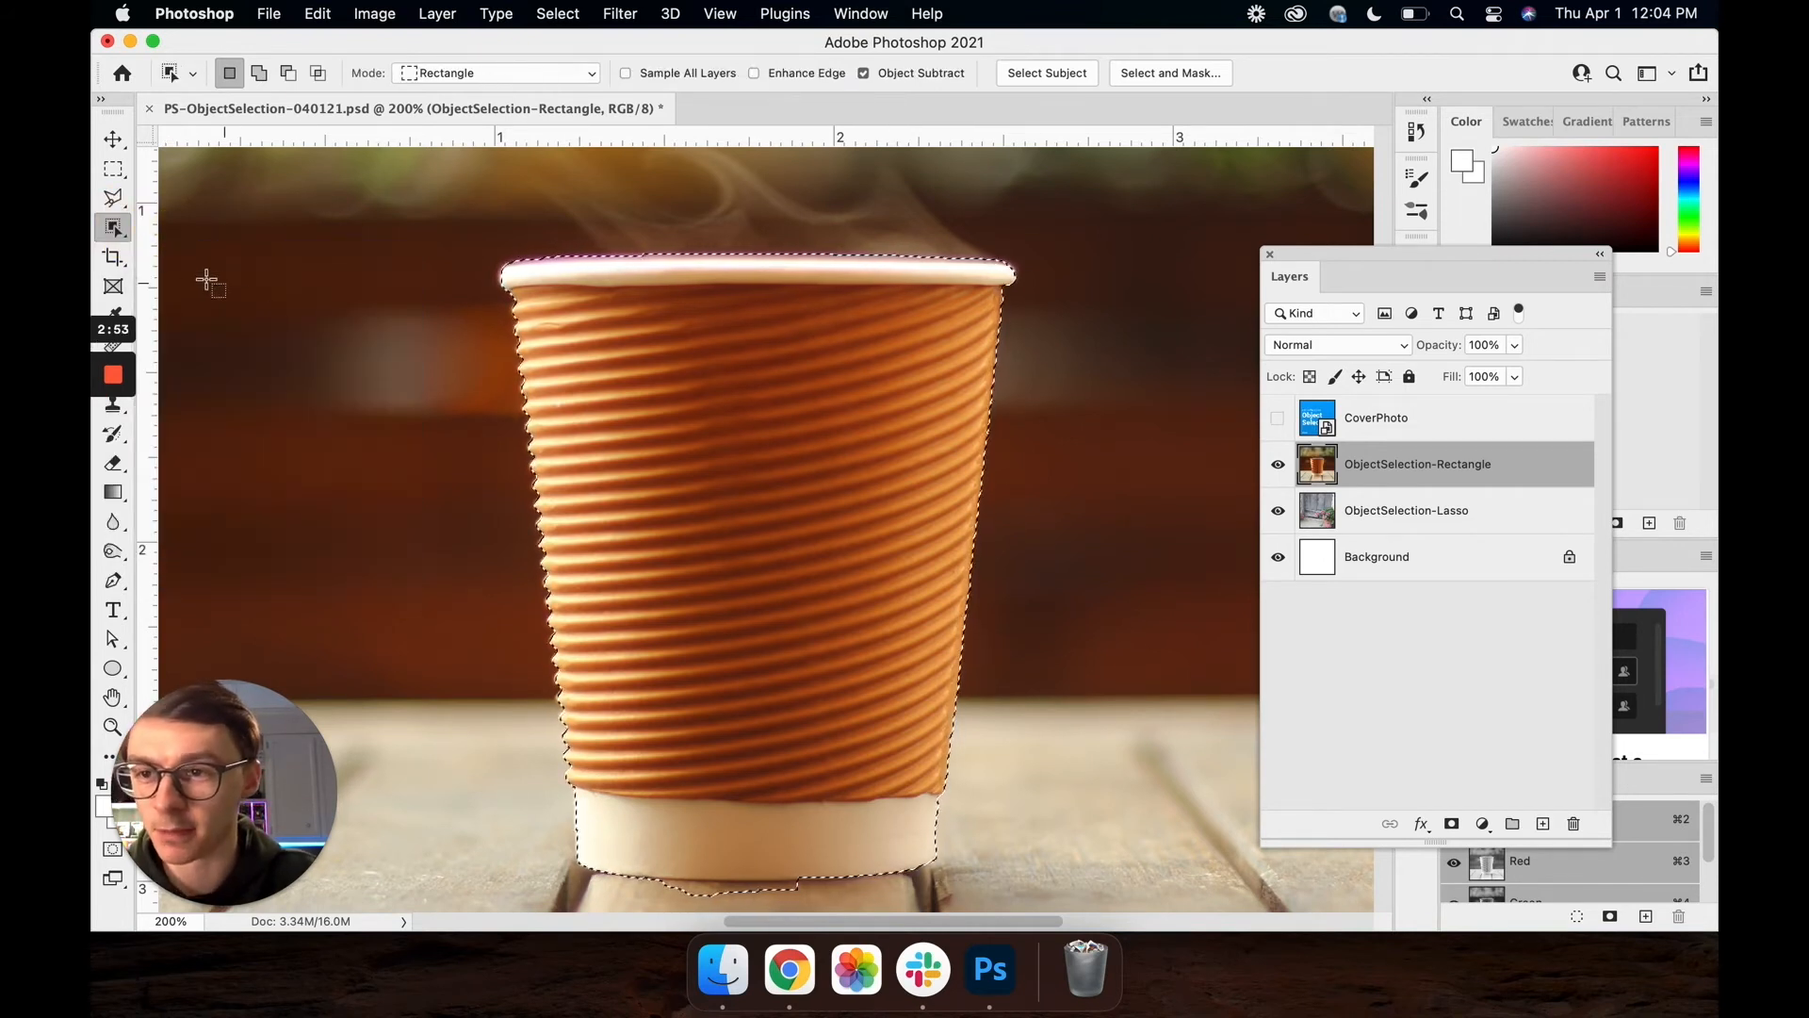
{"action": "left_click", "coordinate": [113, 226]}
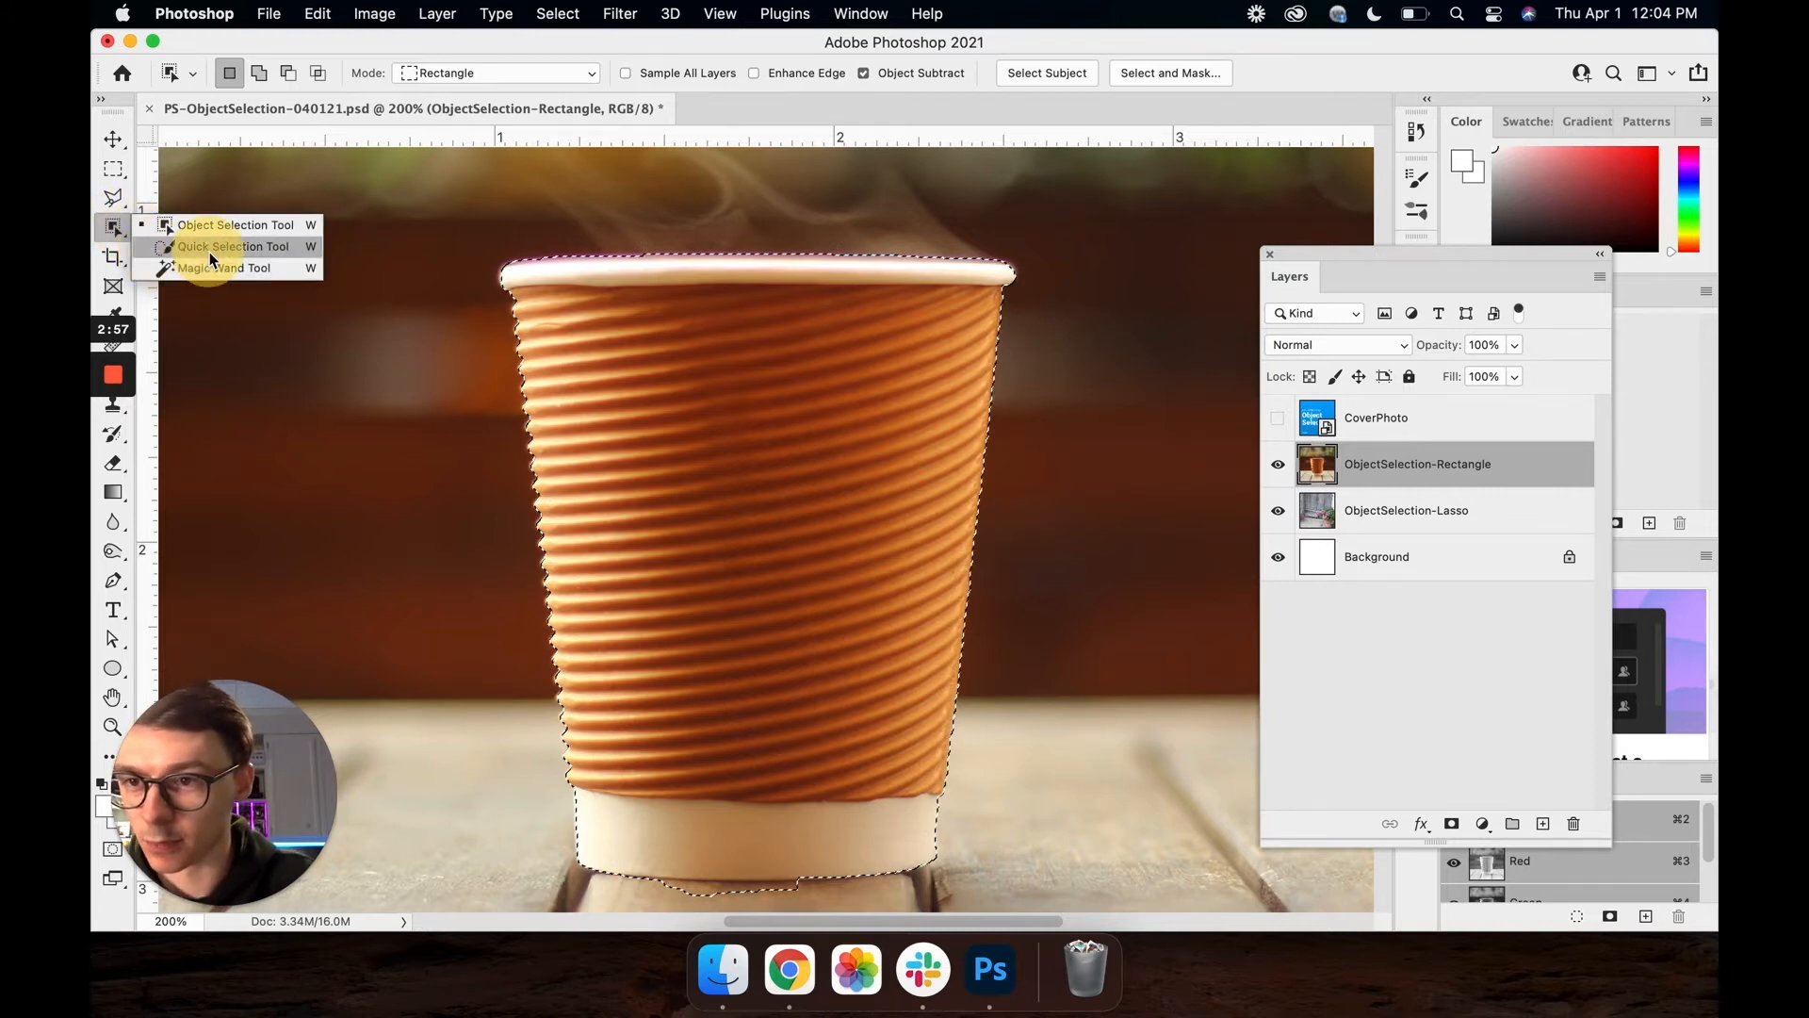
Switch to Quick Selection and refine the selection edge along the cup's base
{"action": "left_click", "coordinate": [230, 245]}
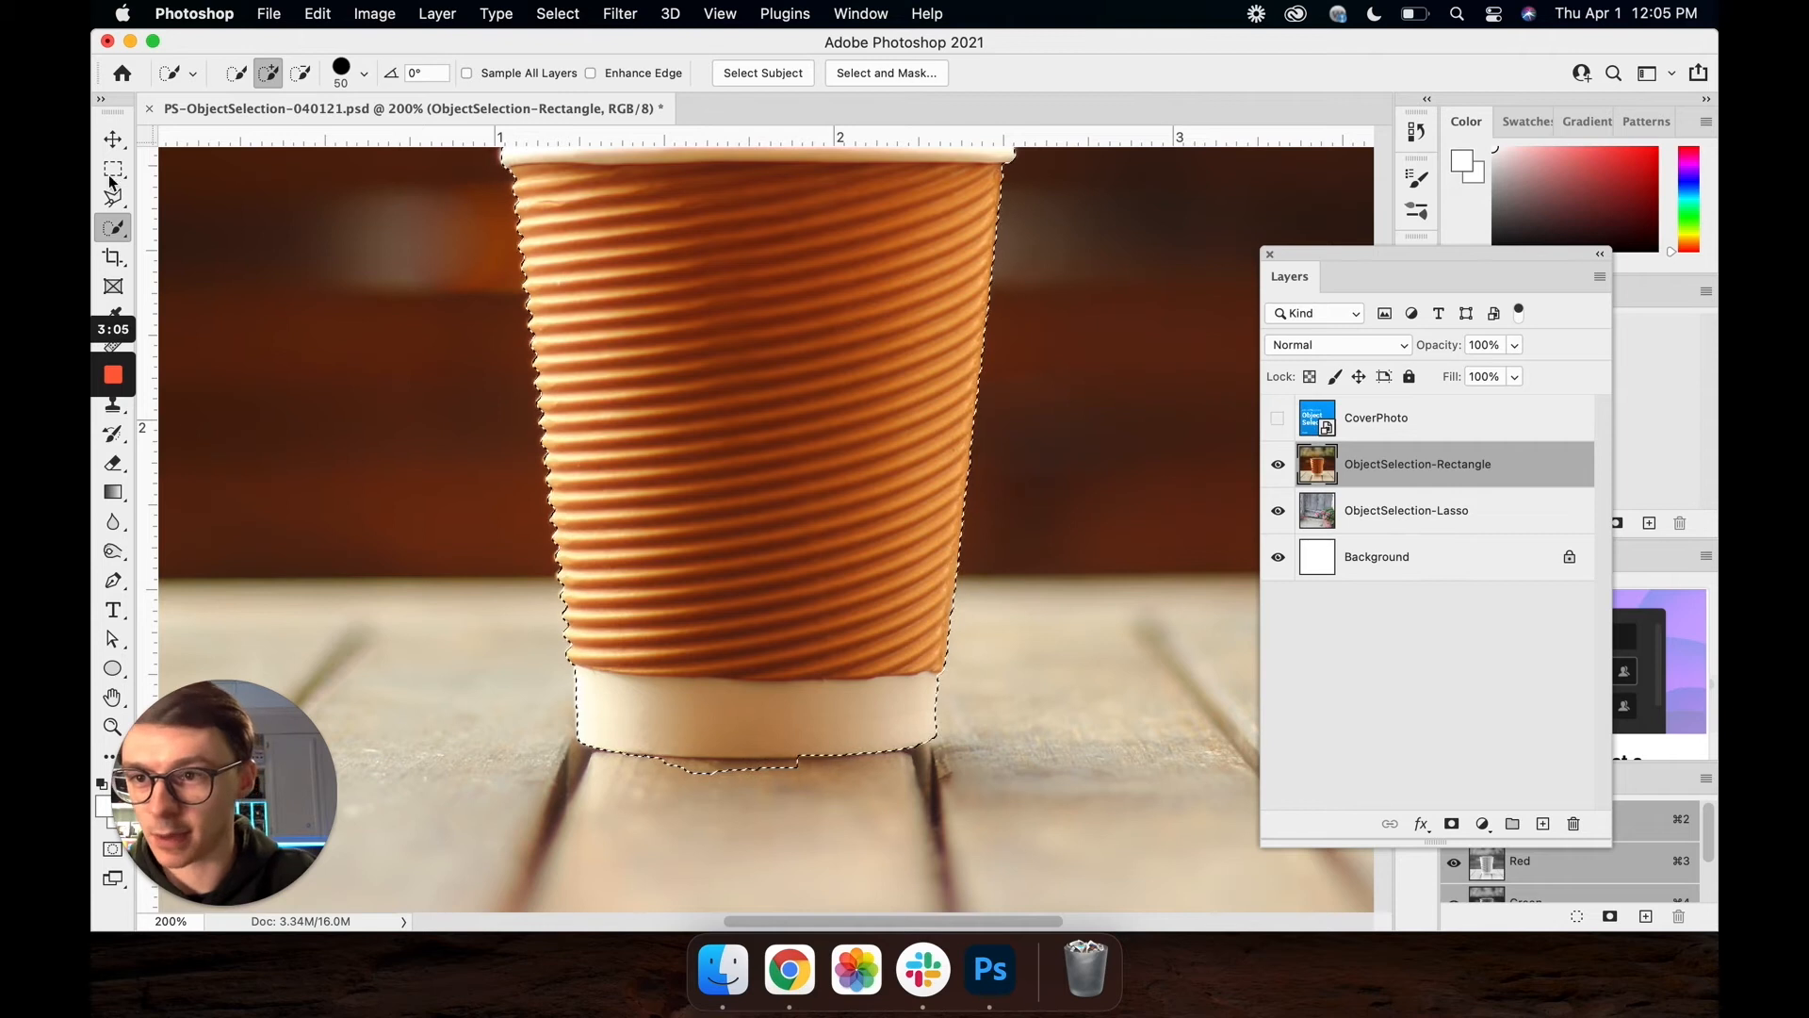
{"action": "left_click", "coordinate": [113, 228]}
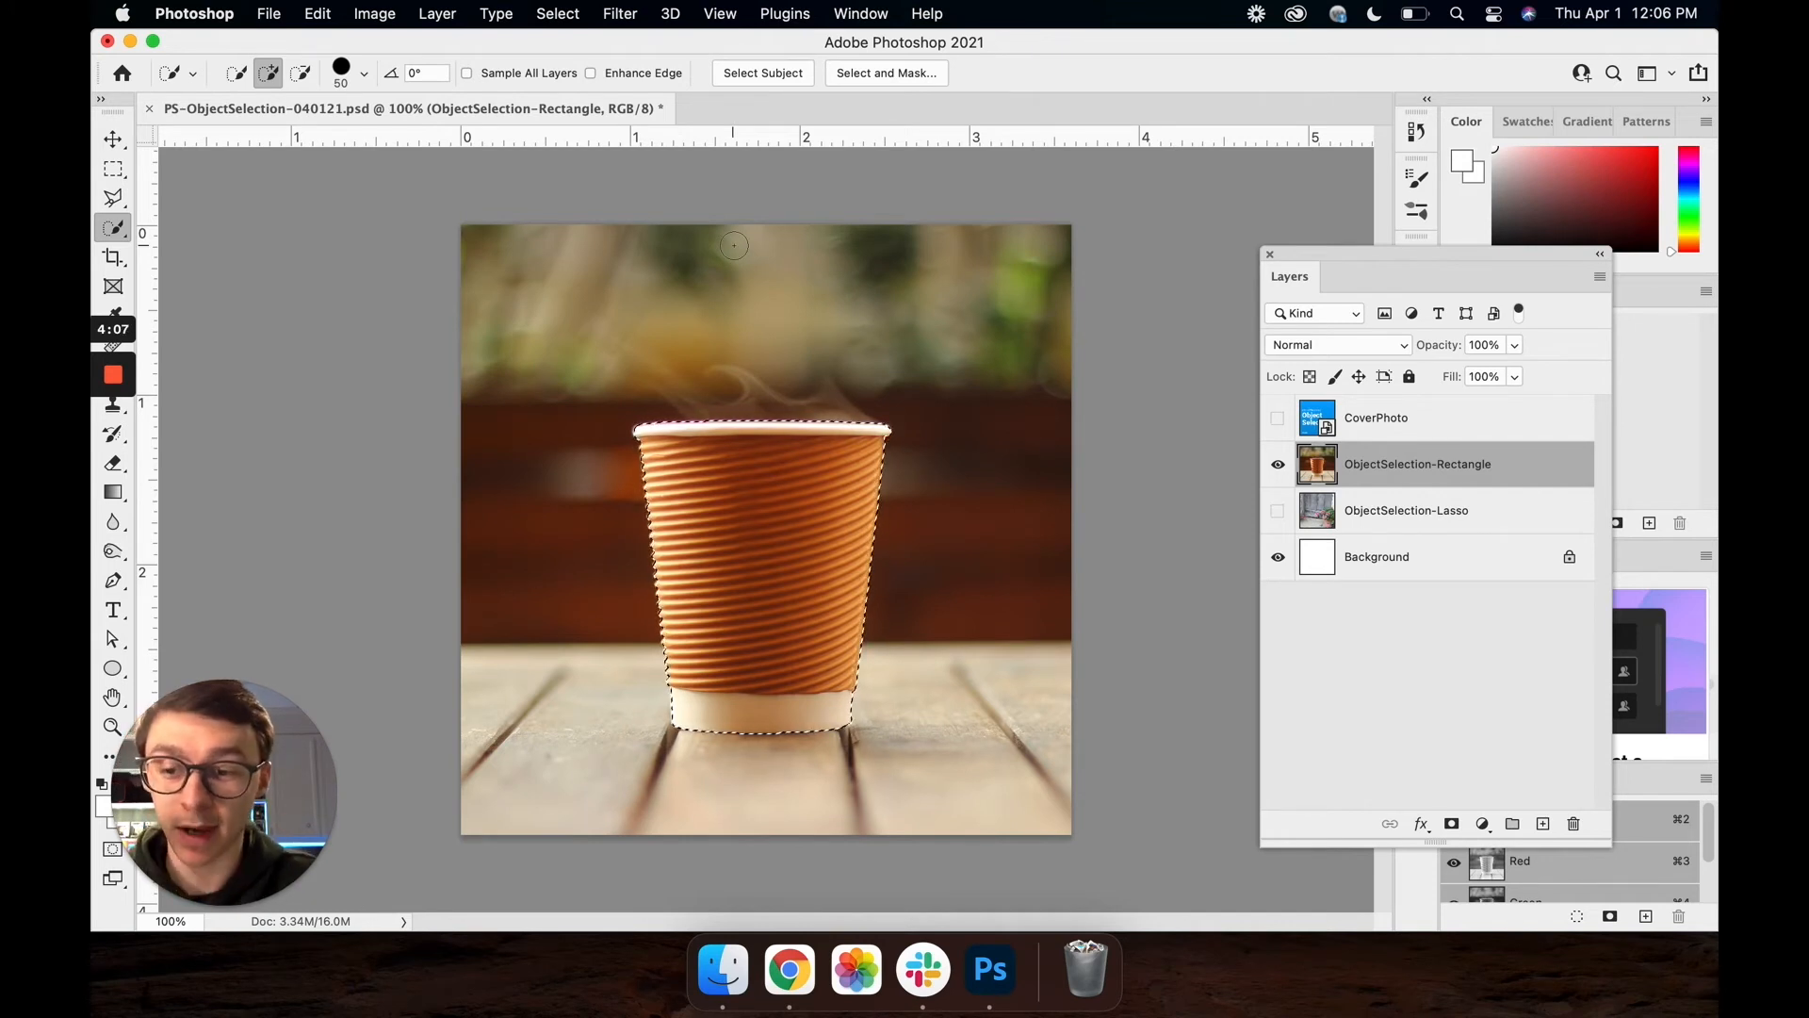
Make the ObjectSelection-Lasso hydrangea layer the visible, active layer
{"action": "left_click", "coordinate": [558, 15]}
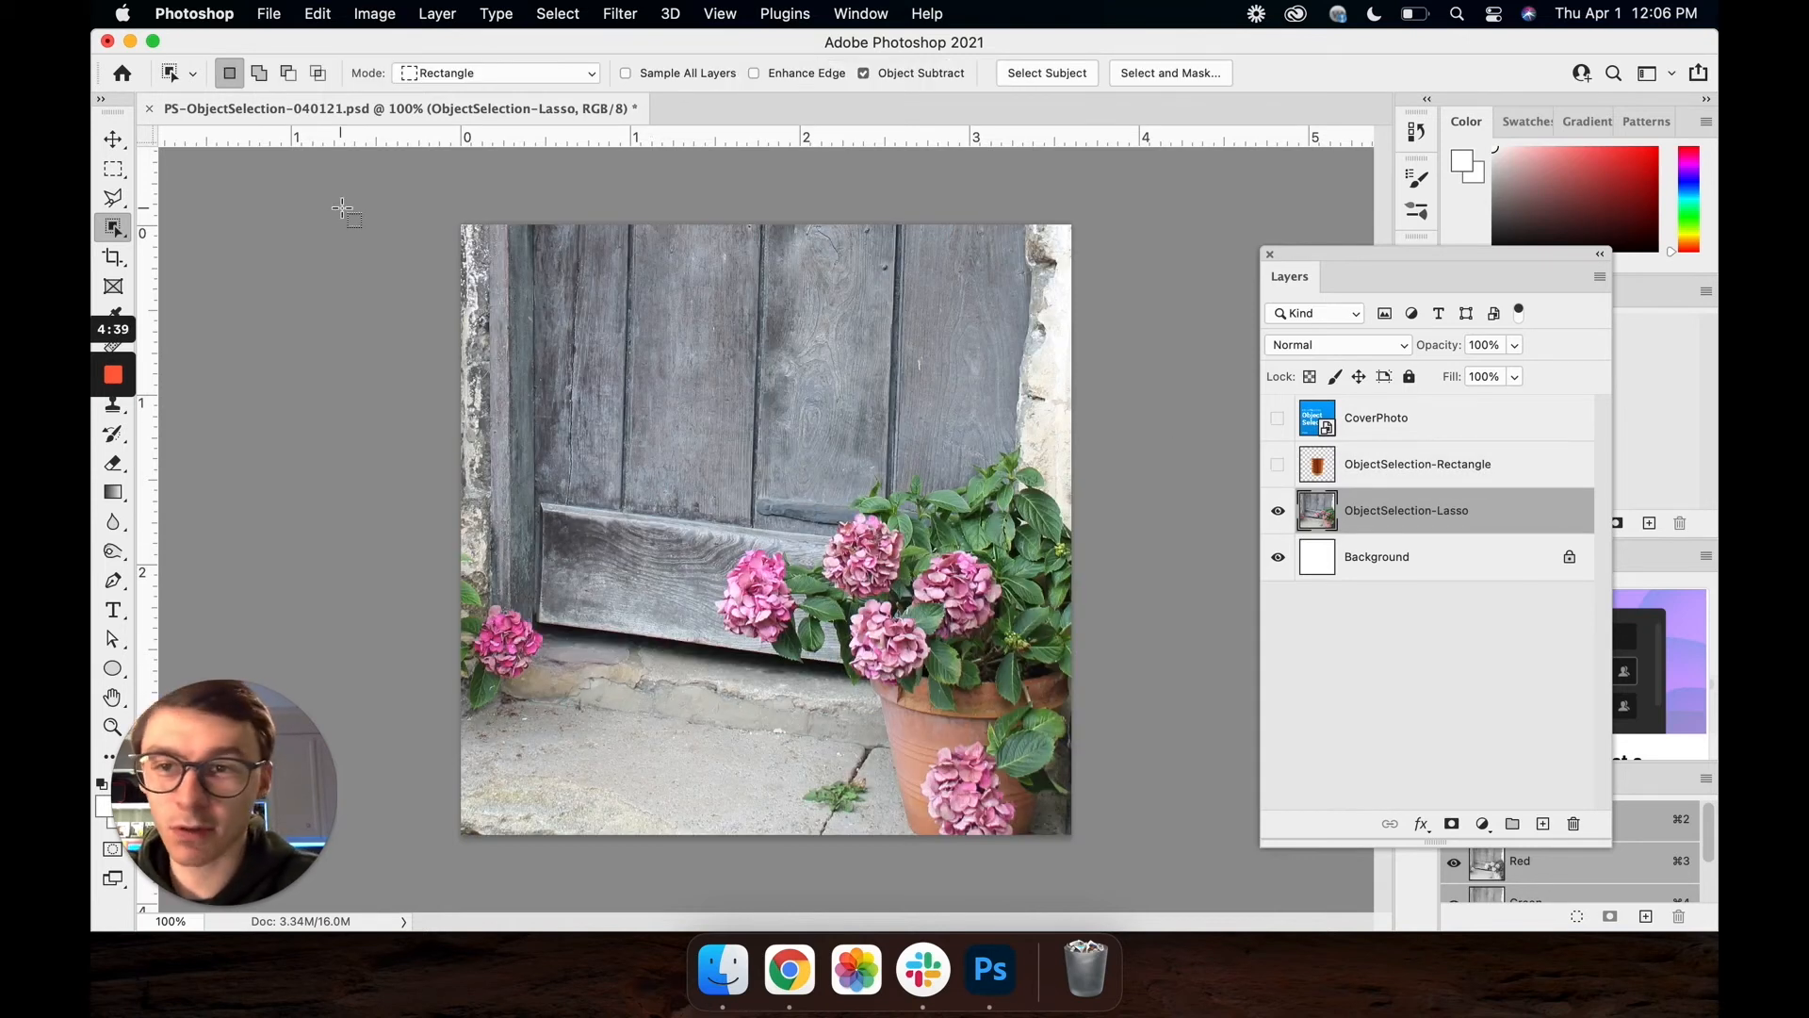
Set the Object Selection tool's Mode to Lasso in the options bar
{"action": "left_click", "coordinate": [501, 73]}
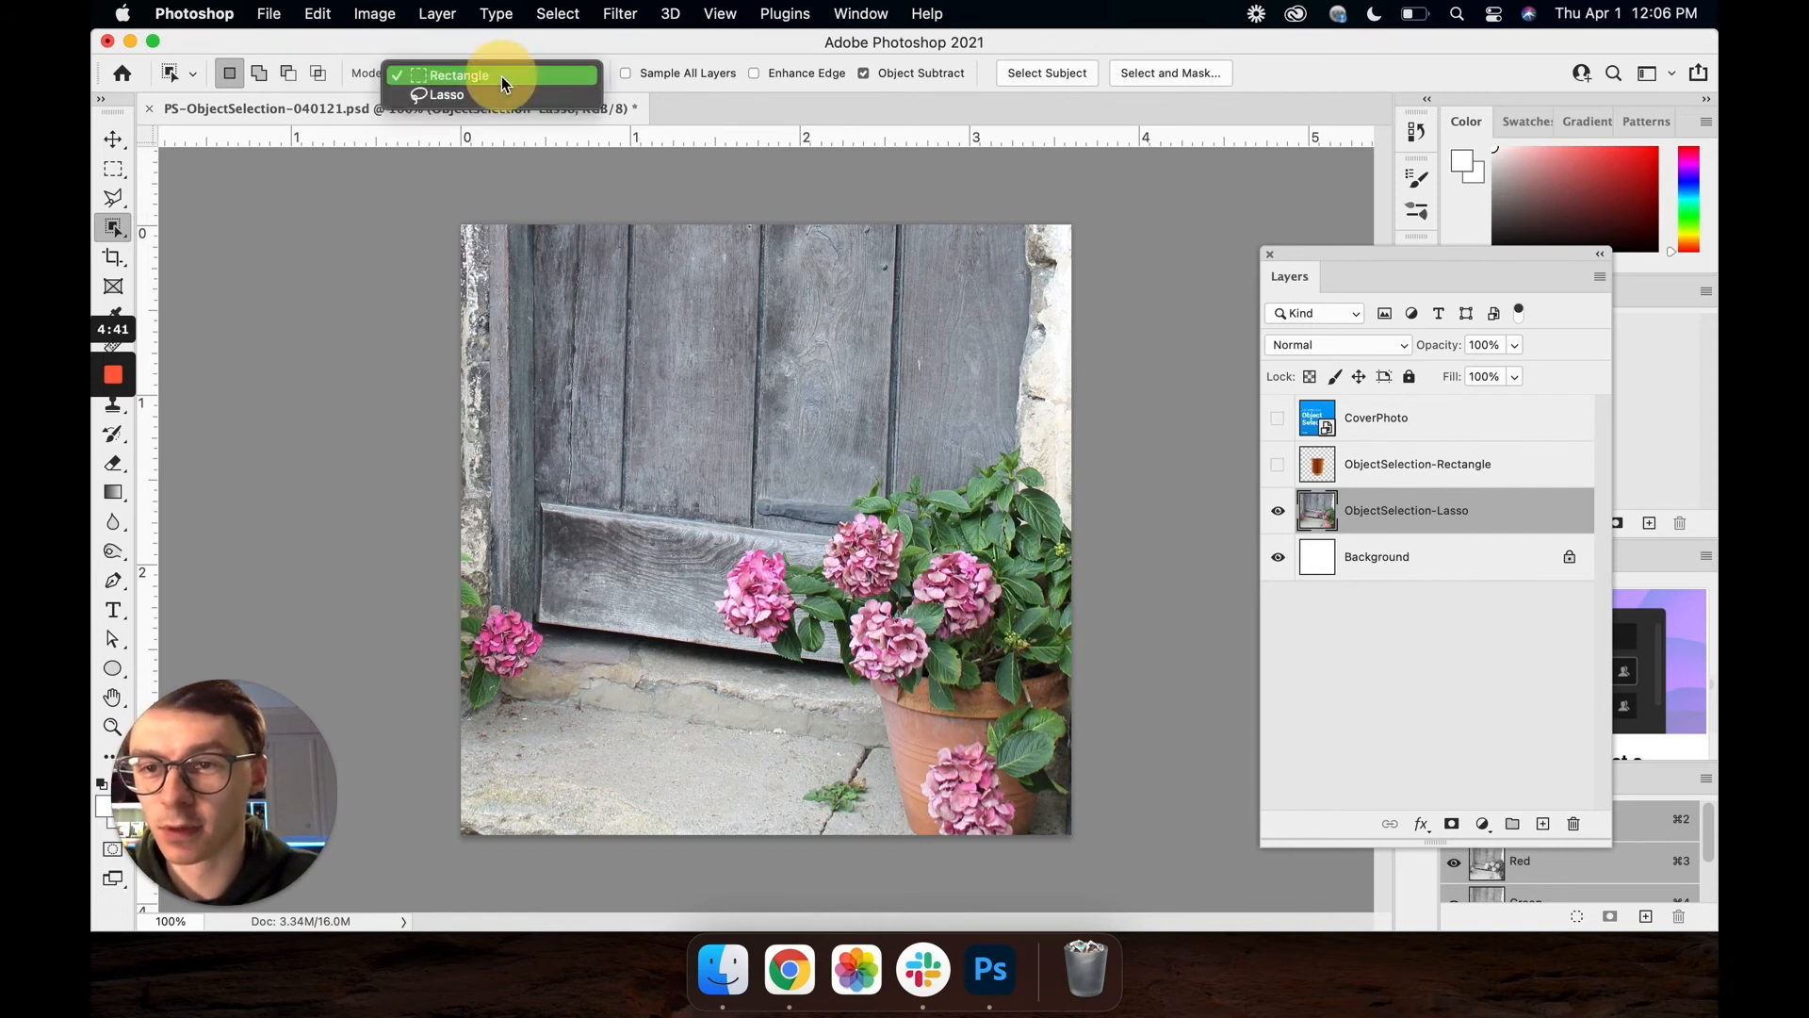
{"action": "mouse_move", "coordinate": [477, 94]}
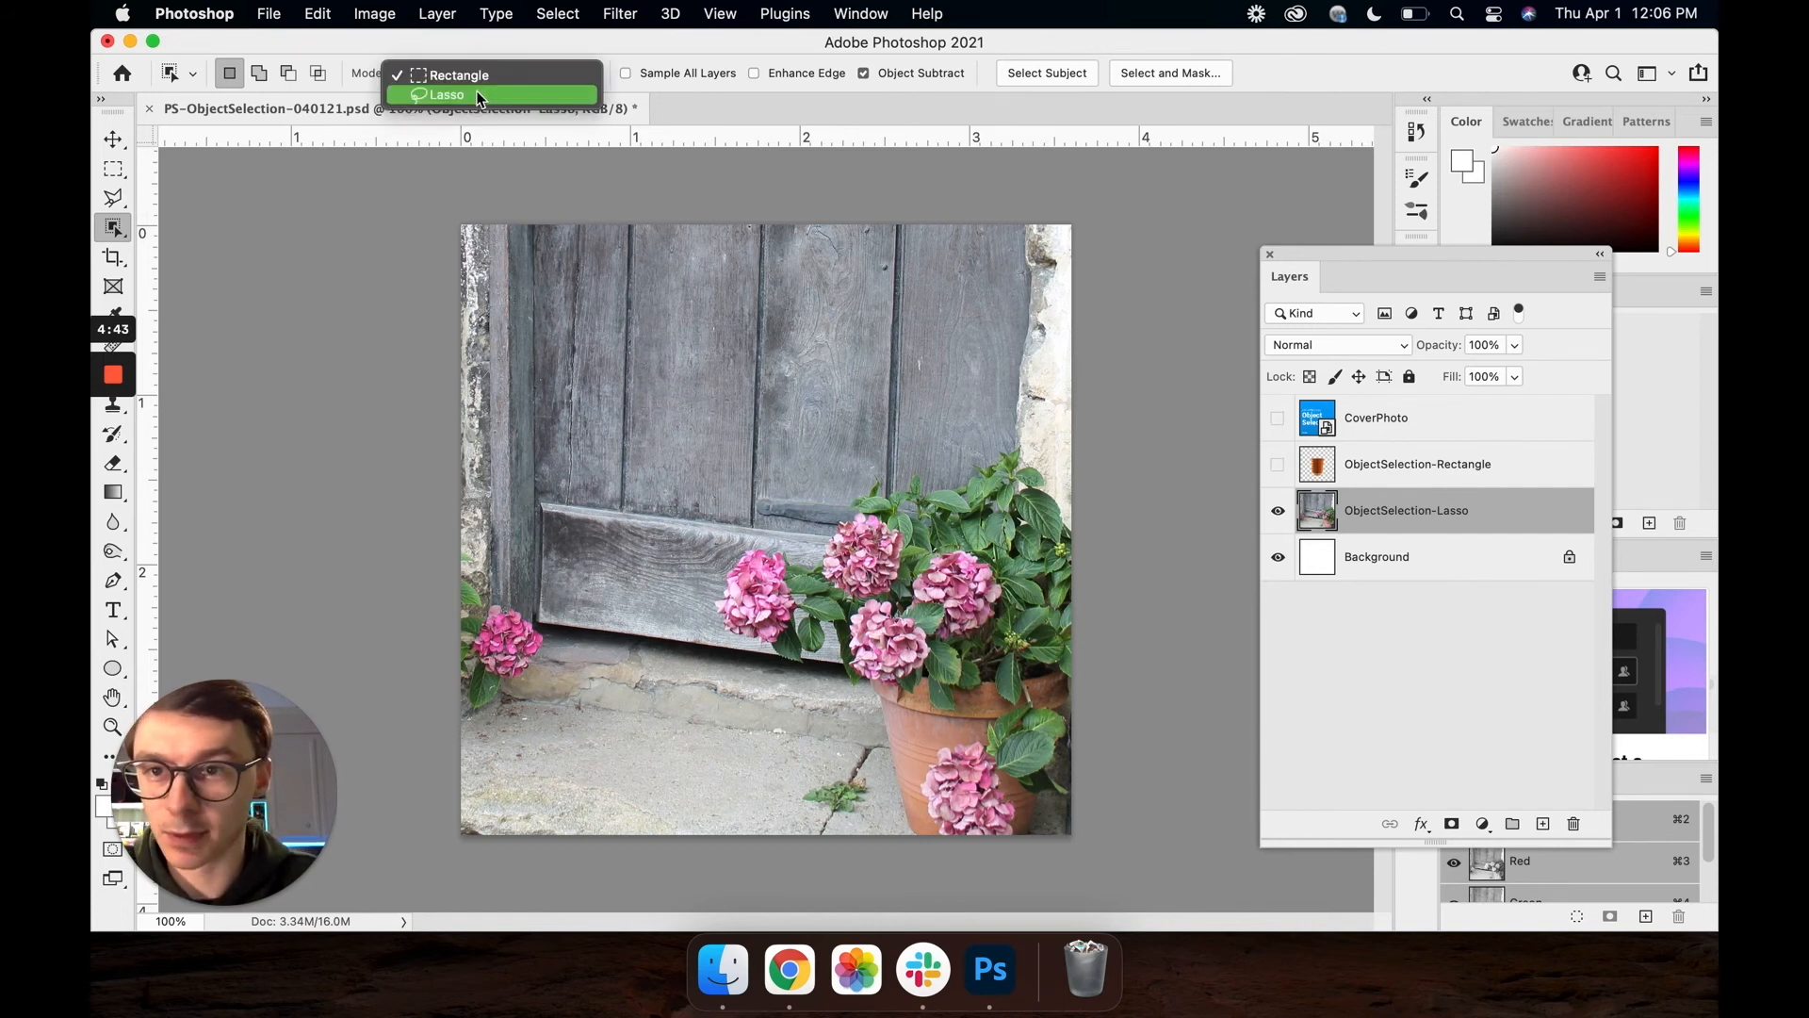
{"action": "left_click", "coordinate": [445, 94]}
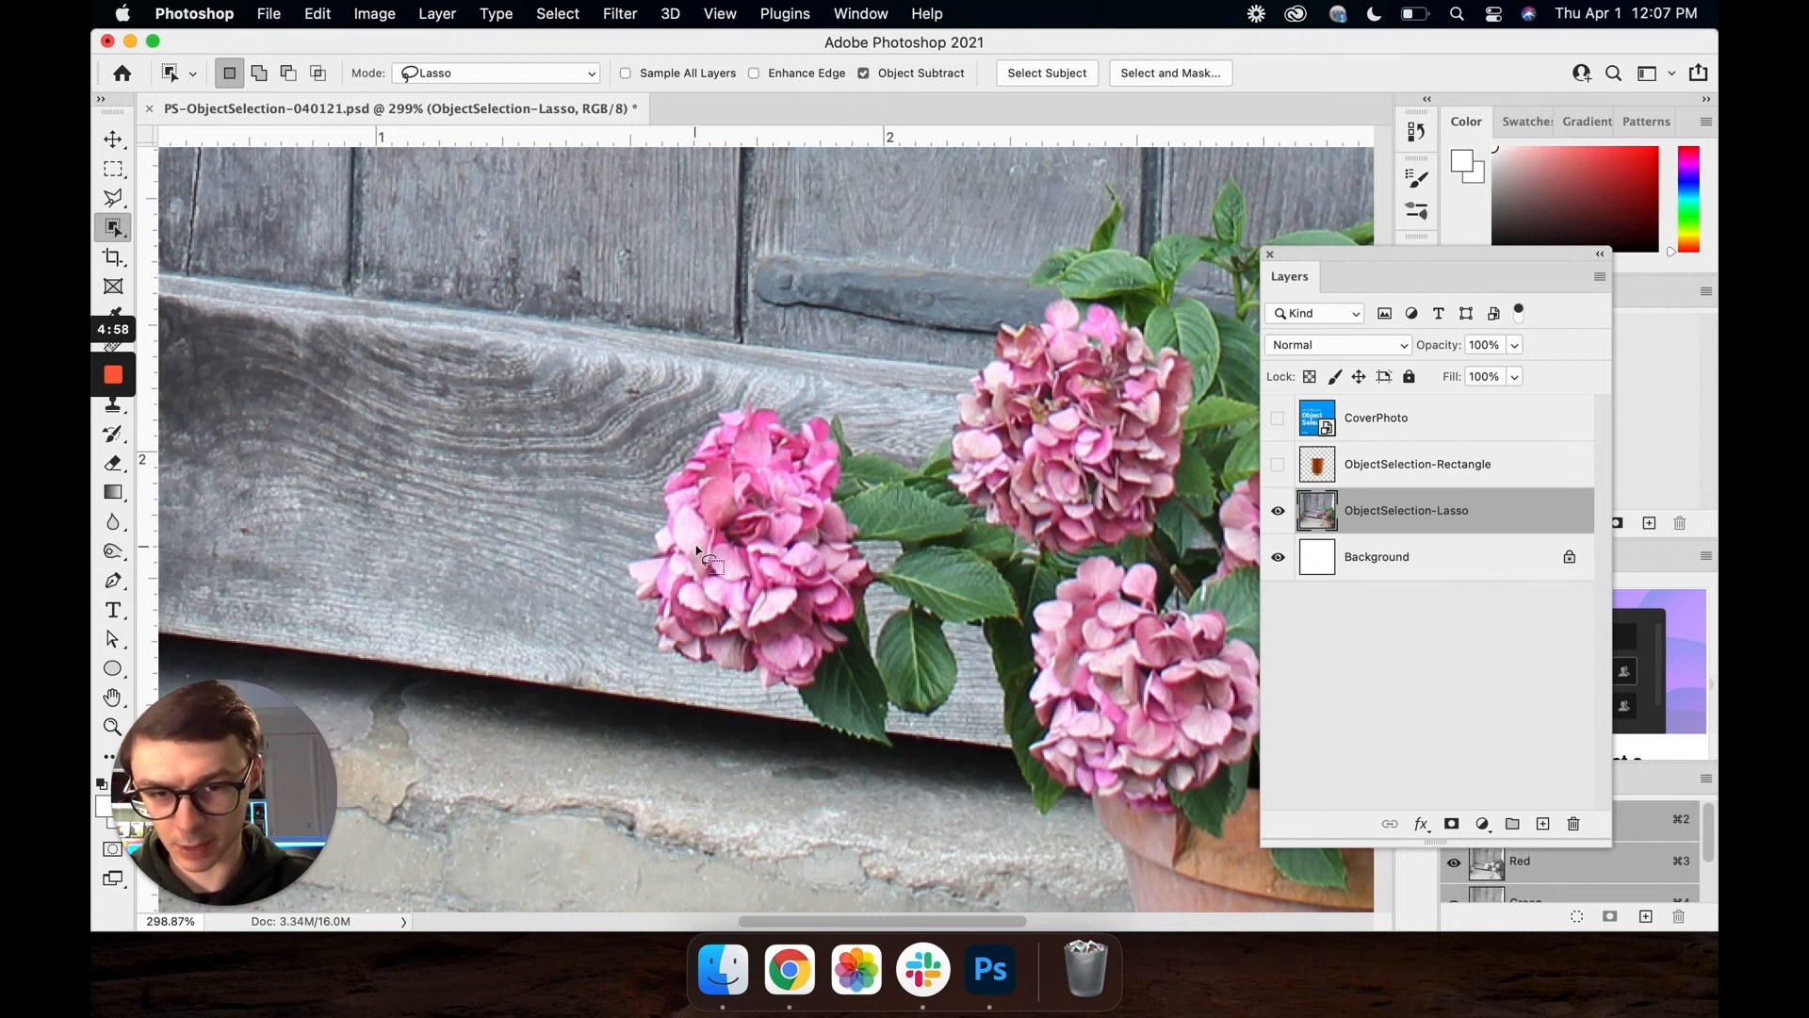
{"action": "mouse_move", "coordinate": [637, 347]}
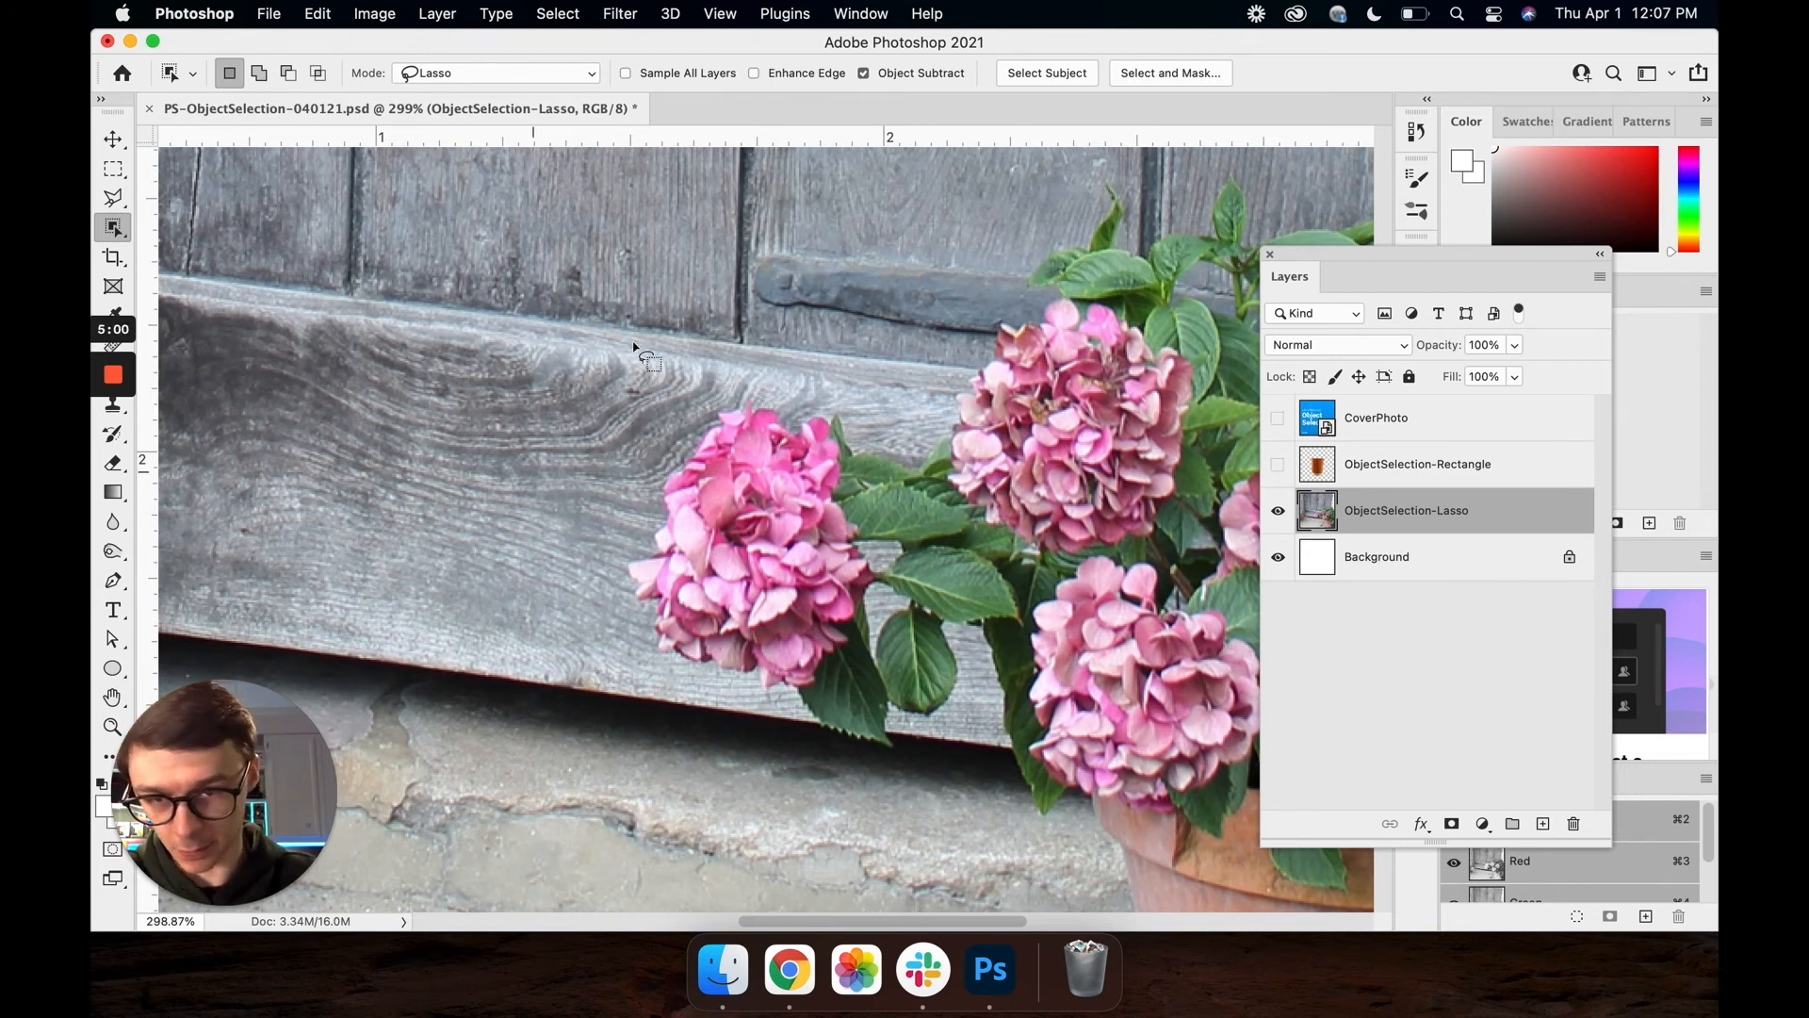
{"action": "mouse_move", "coordinate": [742, 733]}
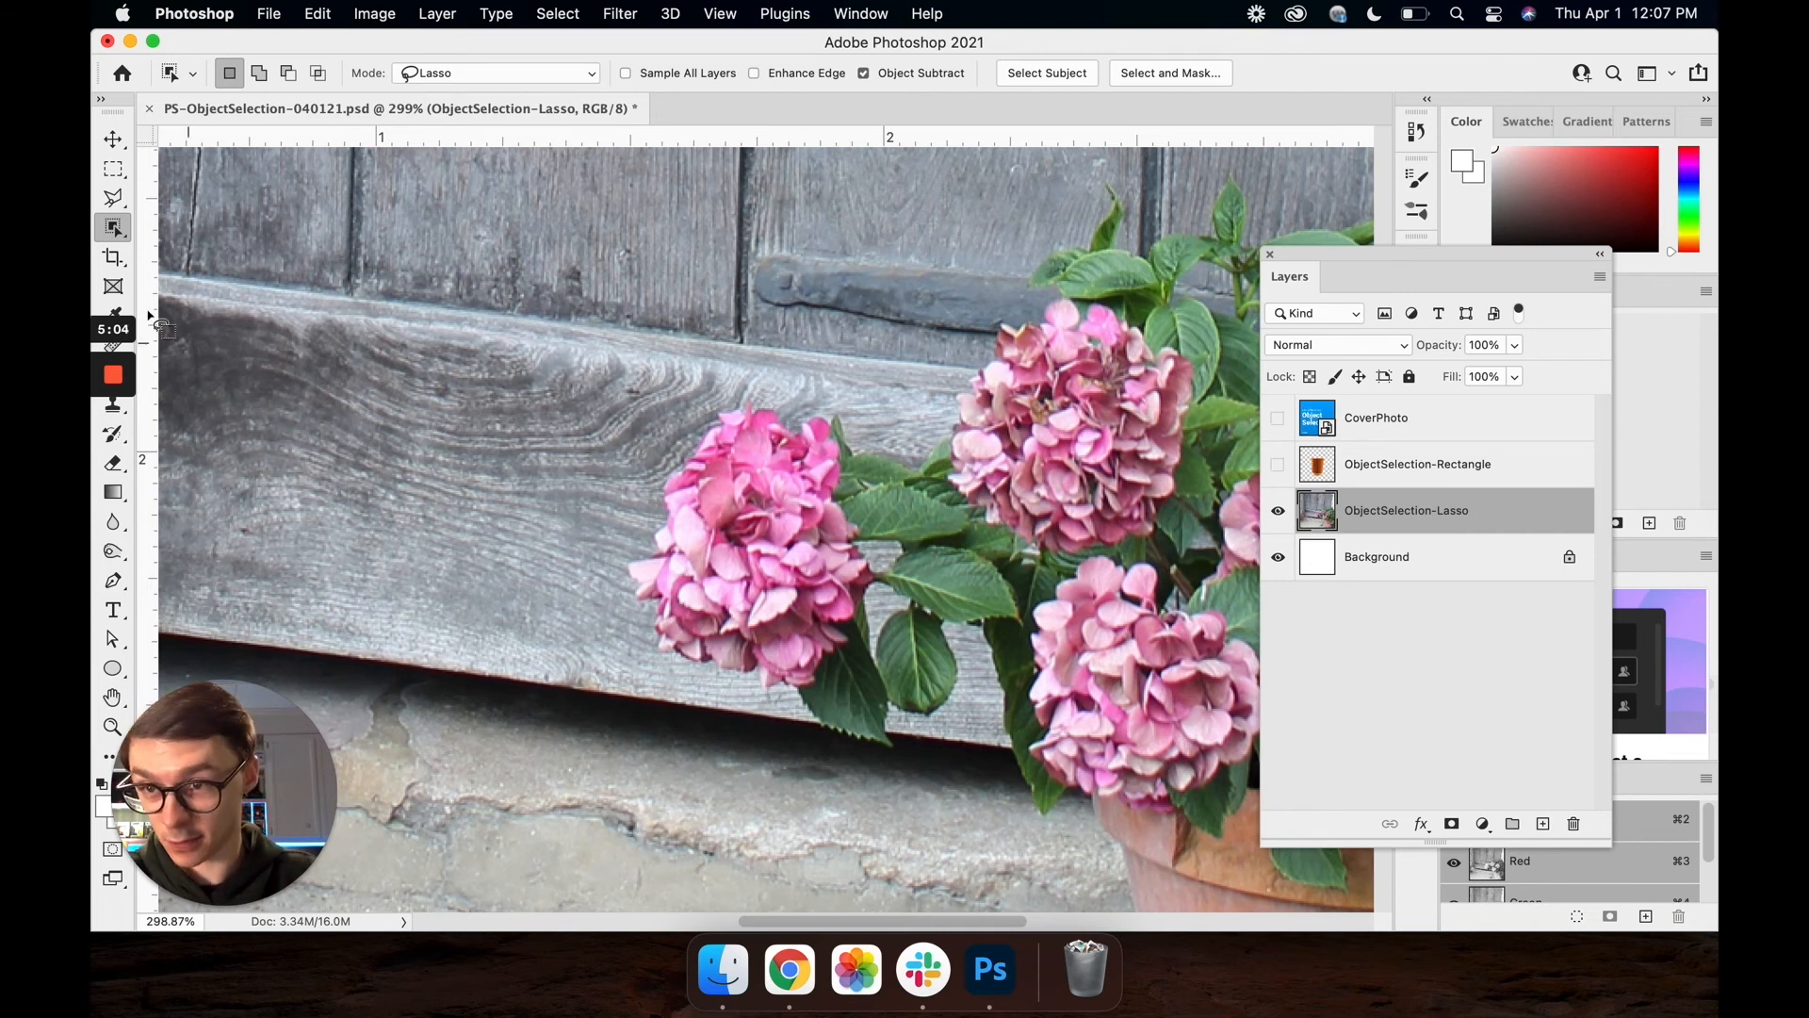
{"action": "mouse_move", "coordinate": [601, 633]}
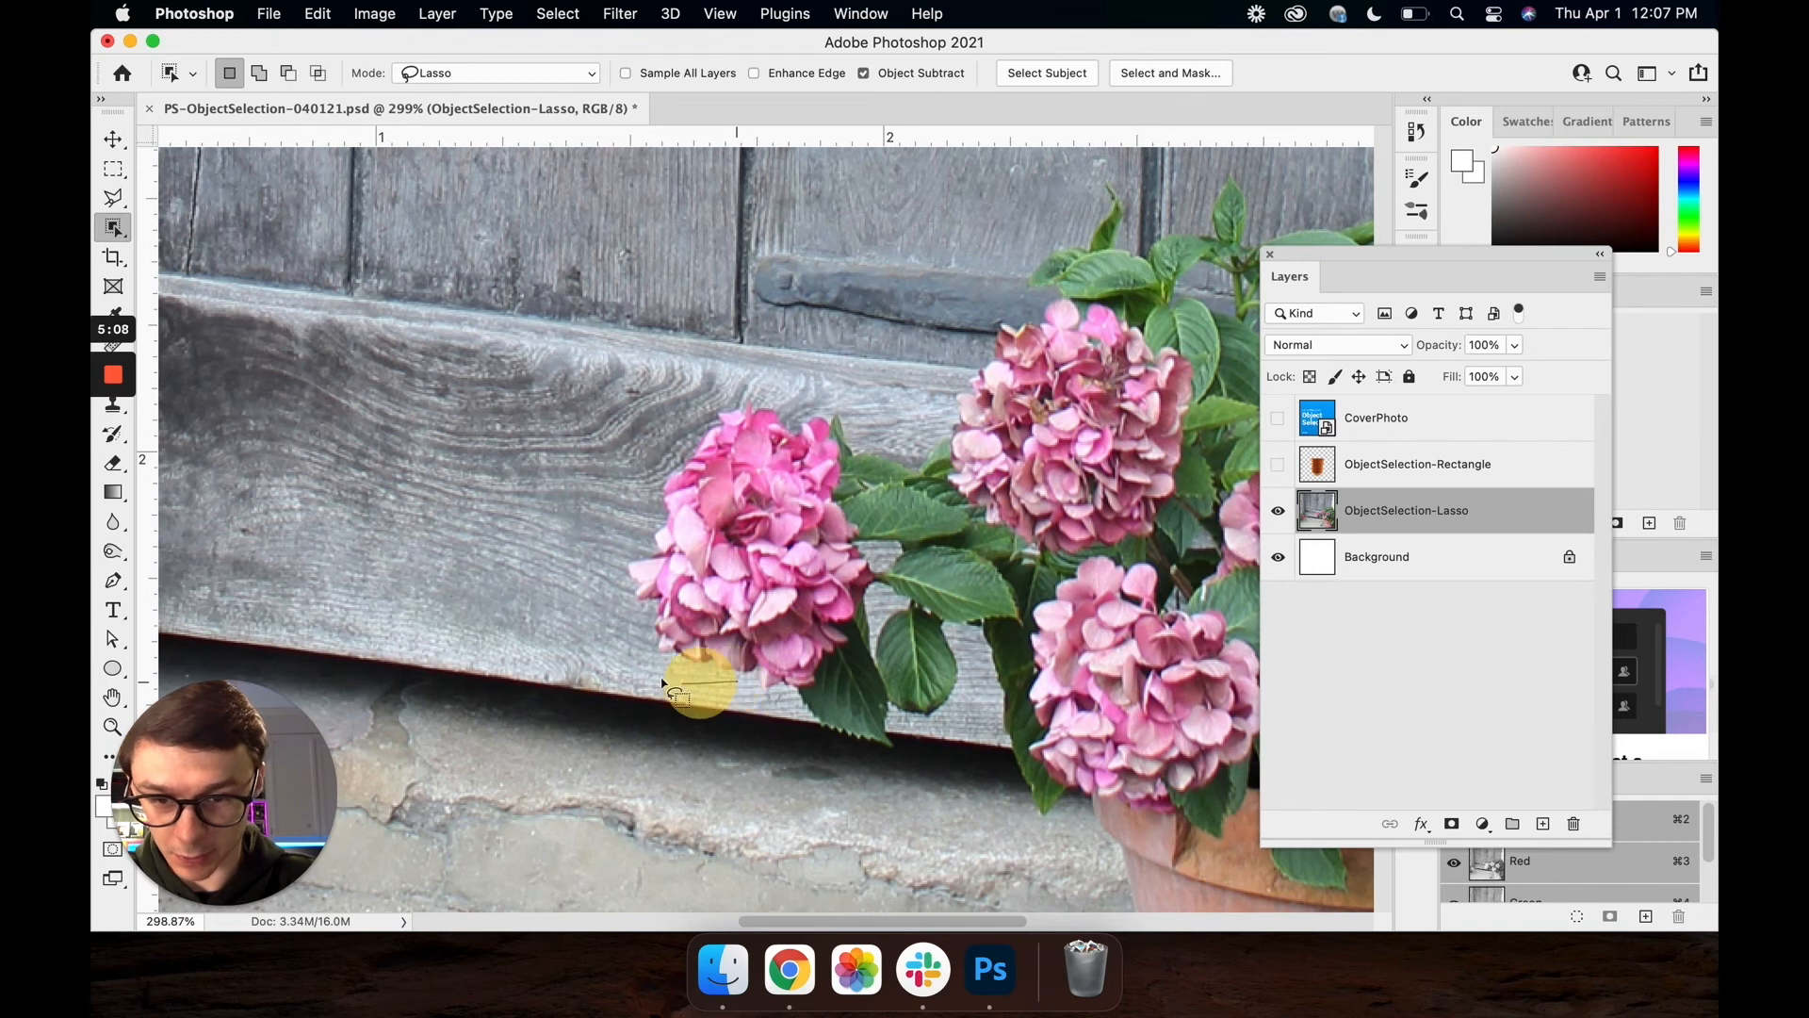
Trace a freehand lasso around the left pink hydrangea head to select it
{"action": "left_click_drag", "start_coordinate": [692, 686], "coordinate": [652, 549]}
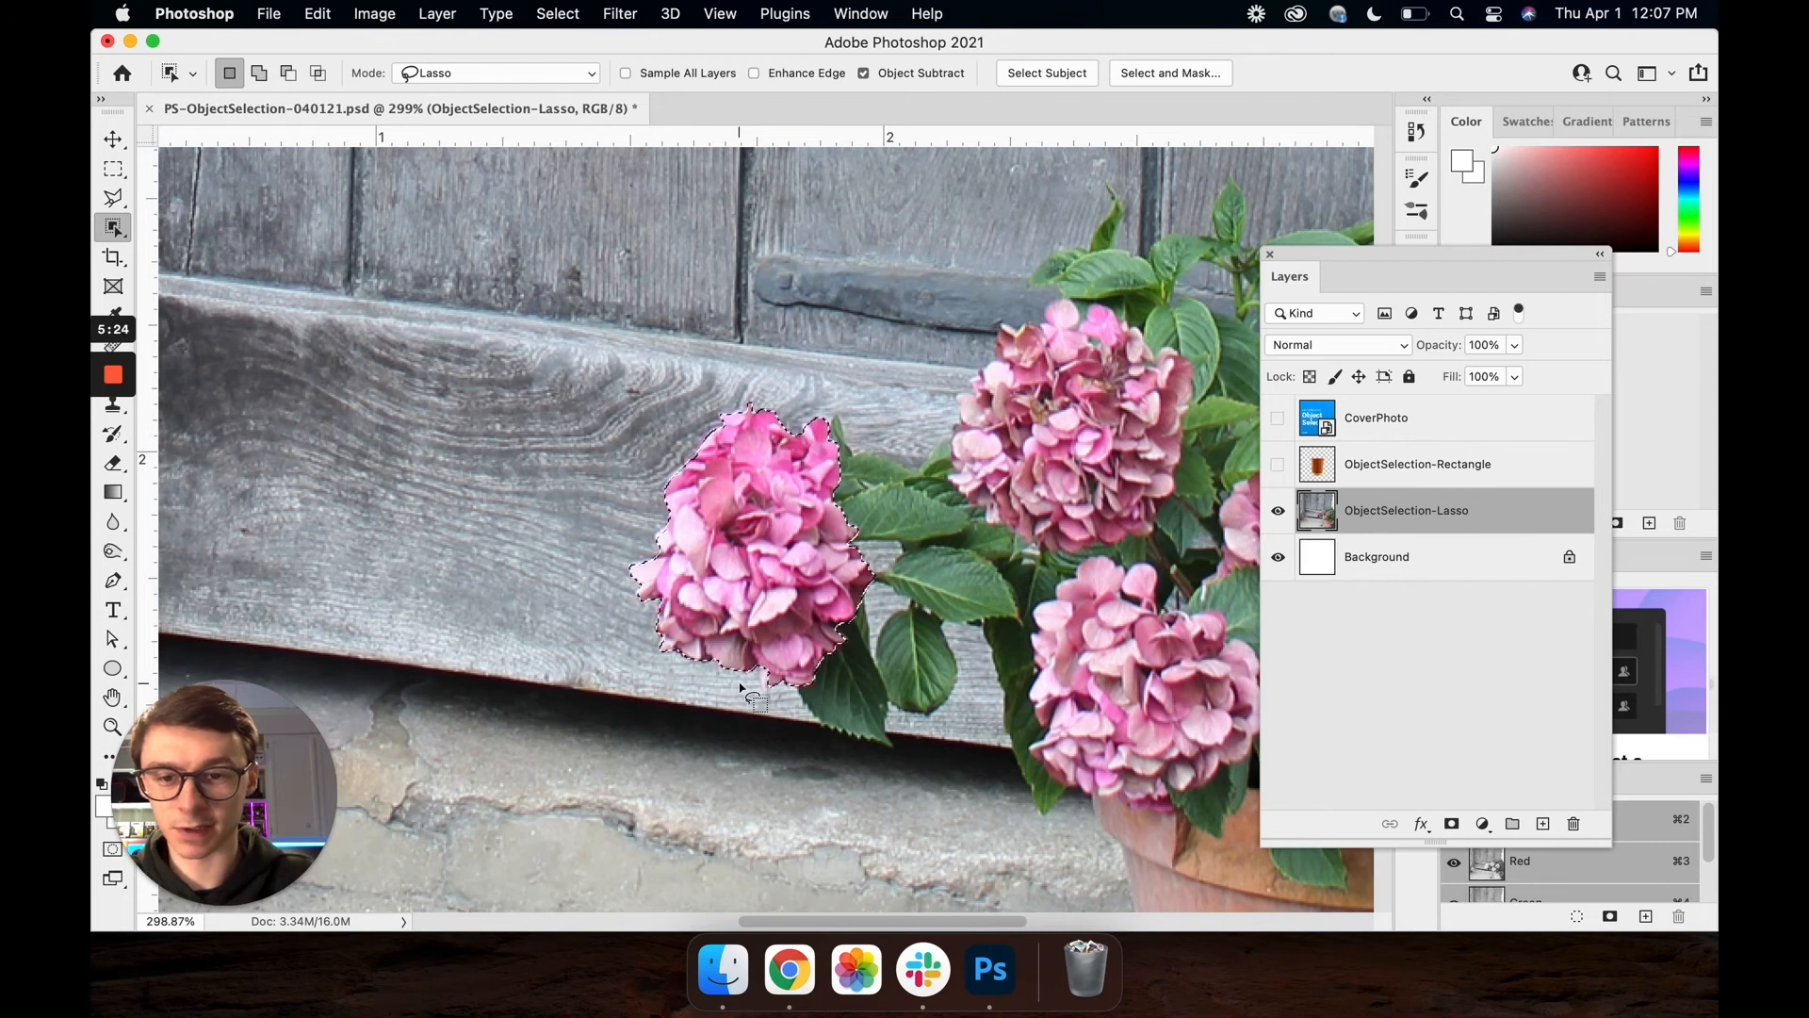
{"action": "mouse_move", "coordinate": [746, 547]}
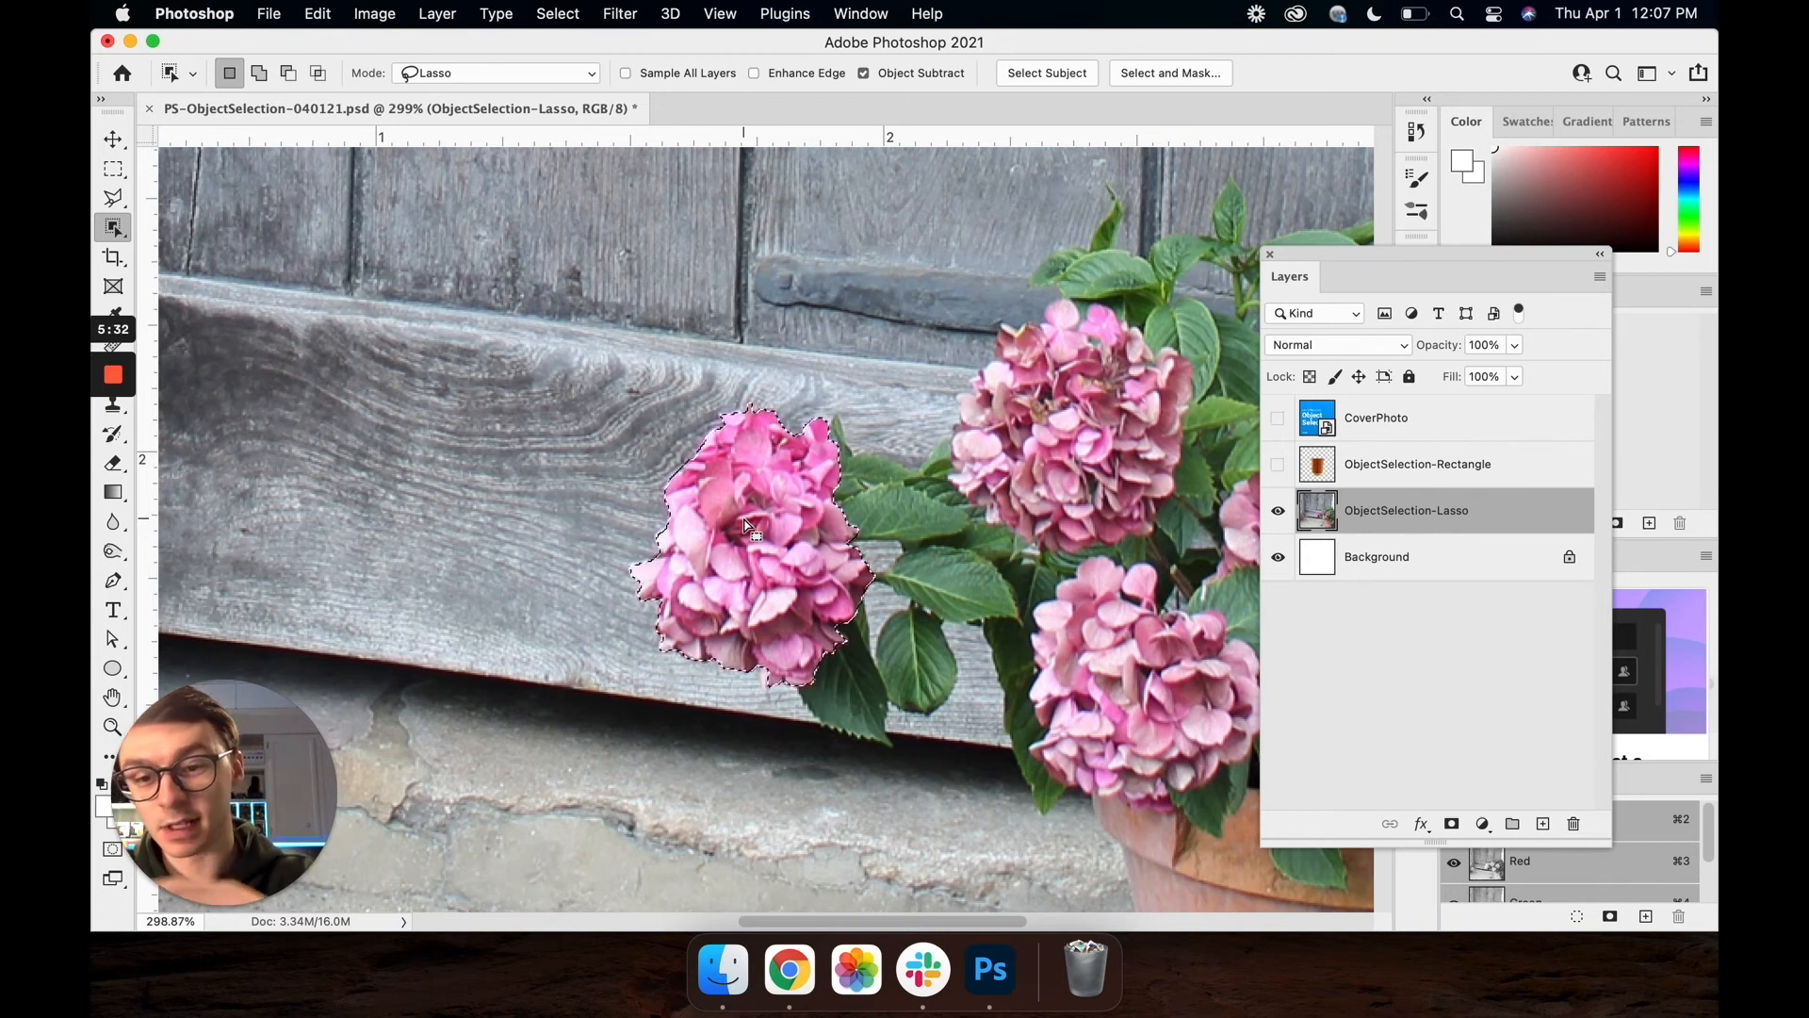
{"action": "mouse_move", "coordinate": [1398, 521]}
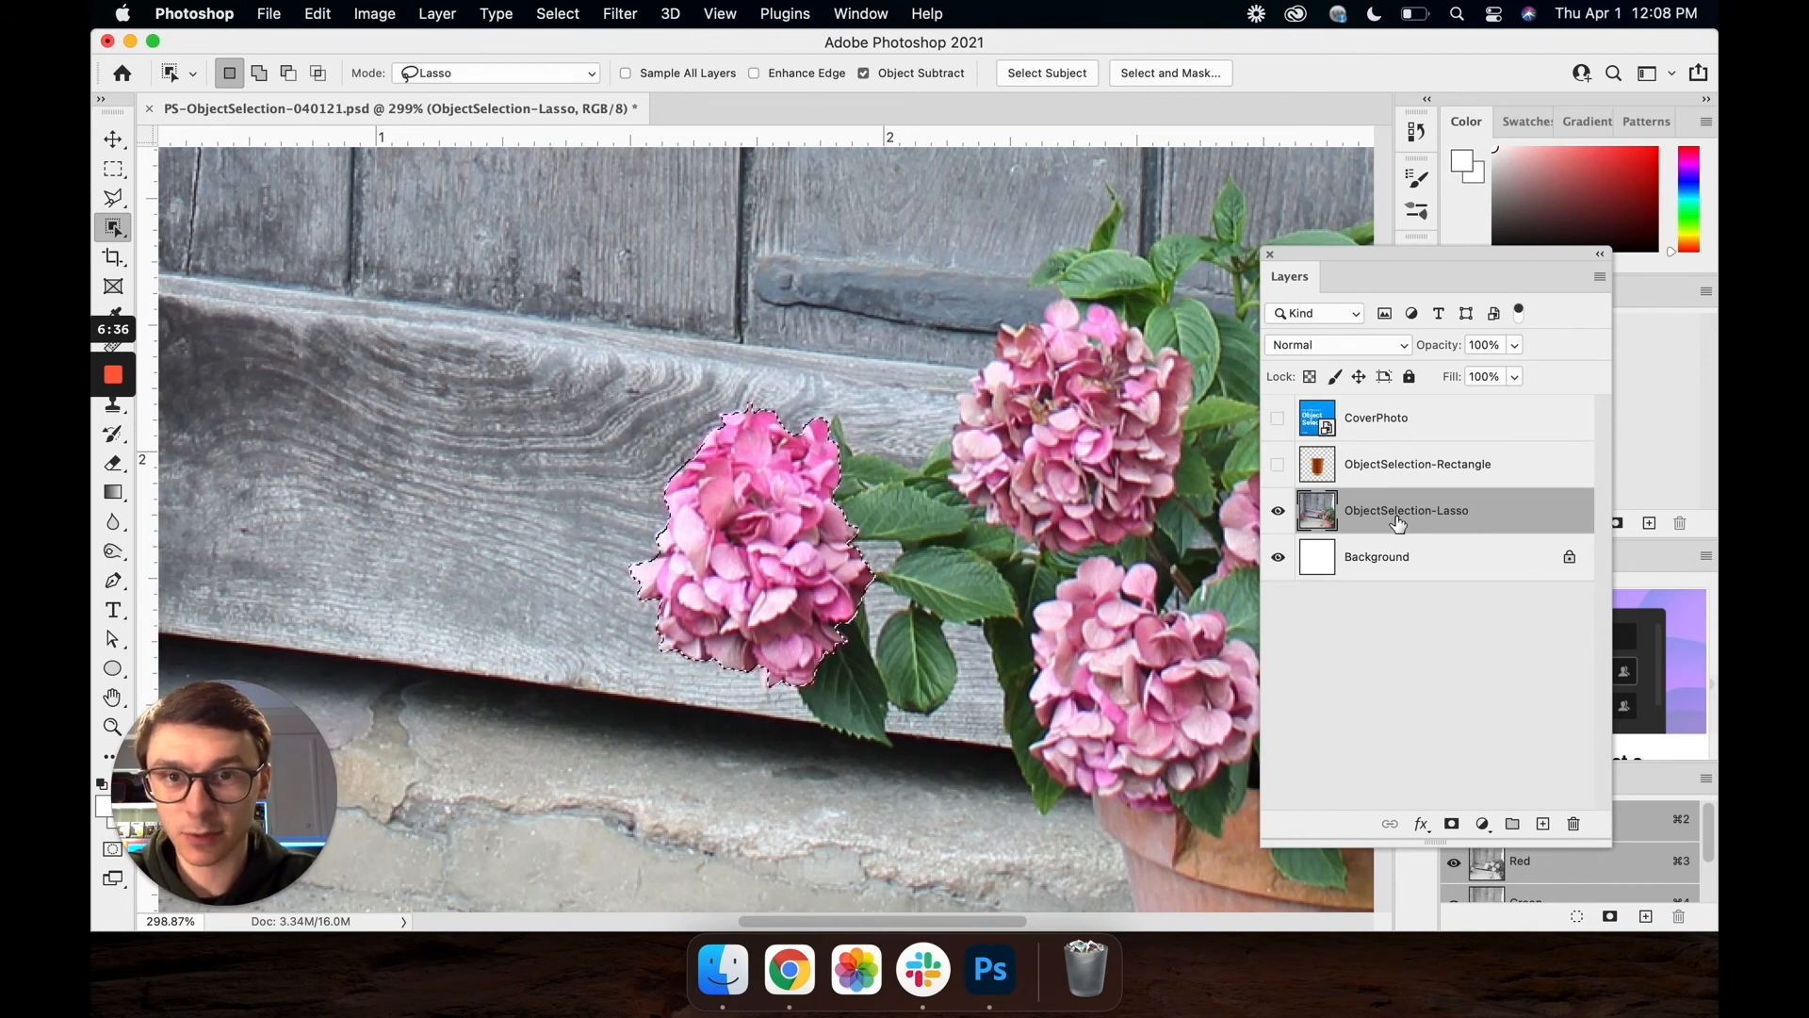
{"action": "mouse_move", "coordinate": [907, 556]}
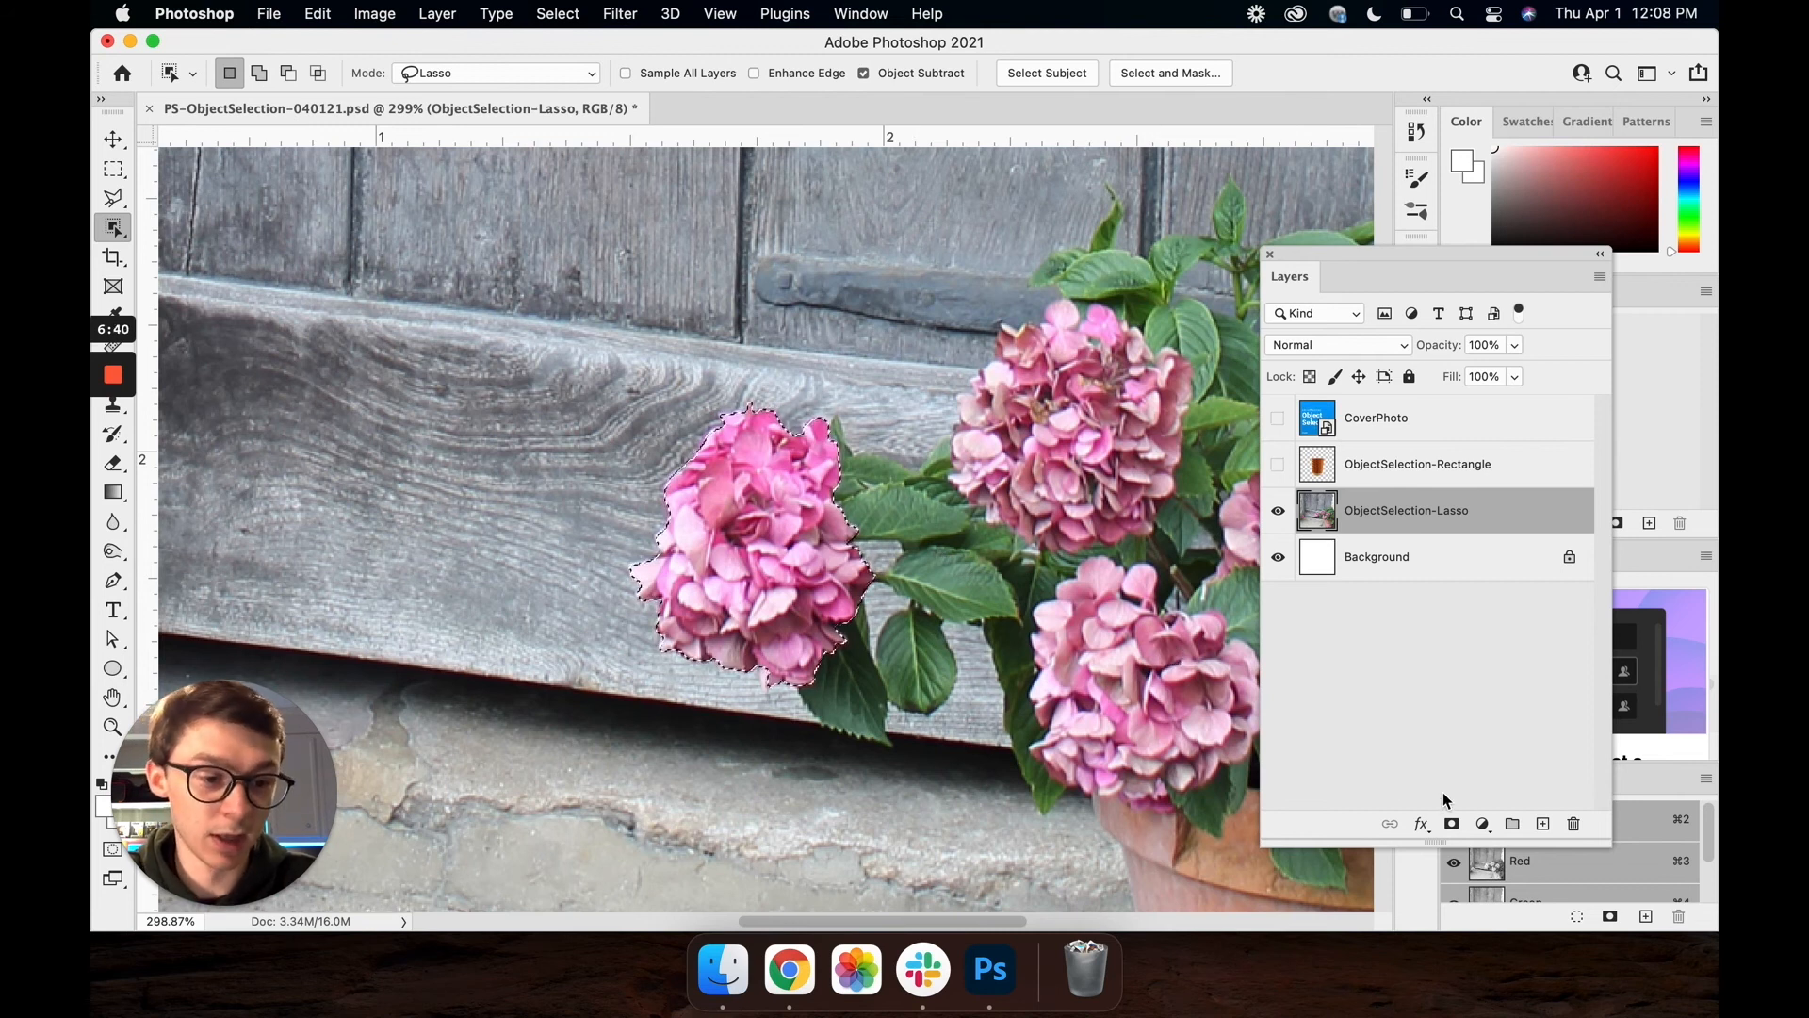
Add a Hue/Saturation adjustment layer with Hue -43 and Saturation +25, turning the bloom purple
{"action": "left_click", "coordinate": [1482, 824]}
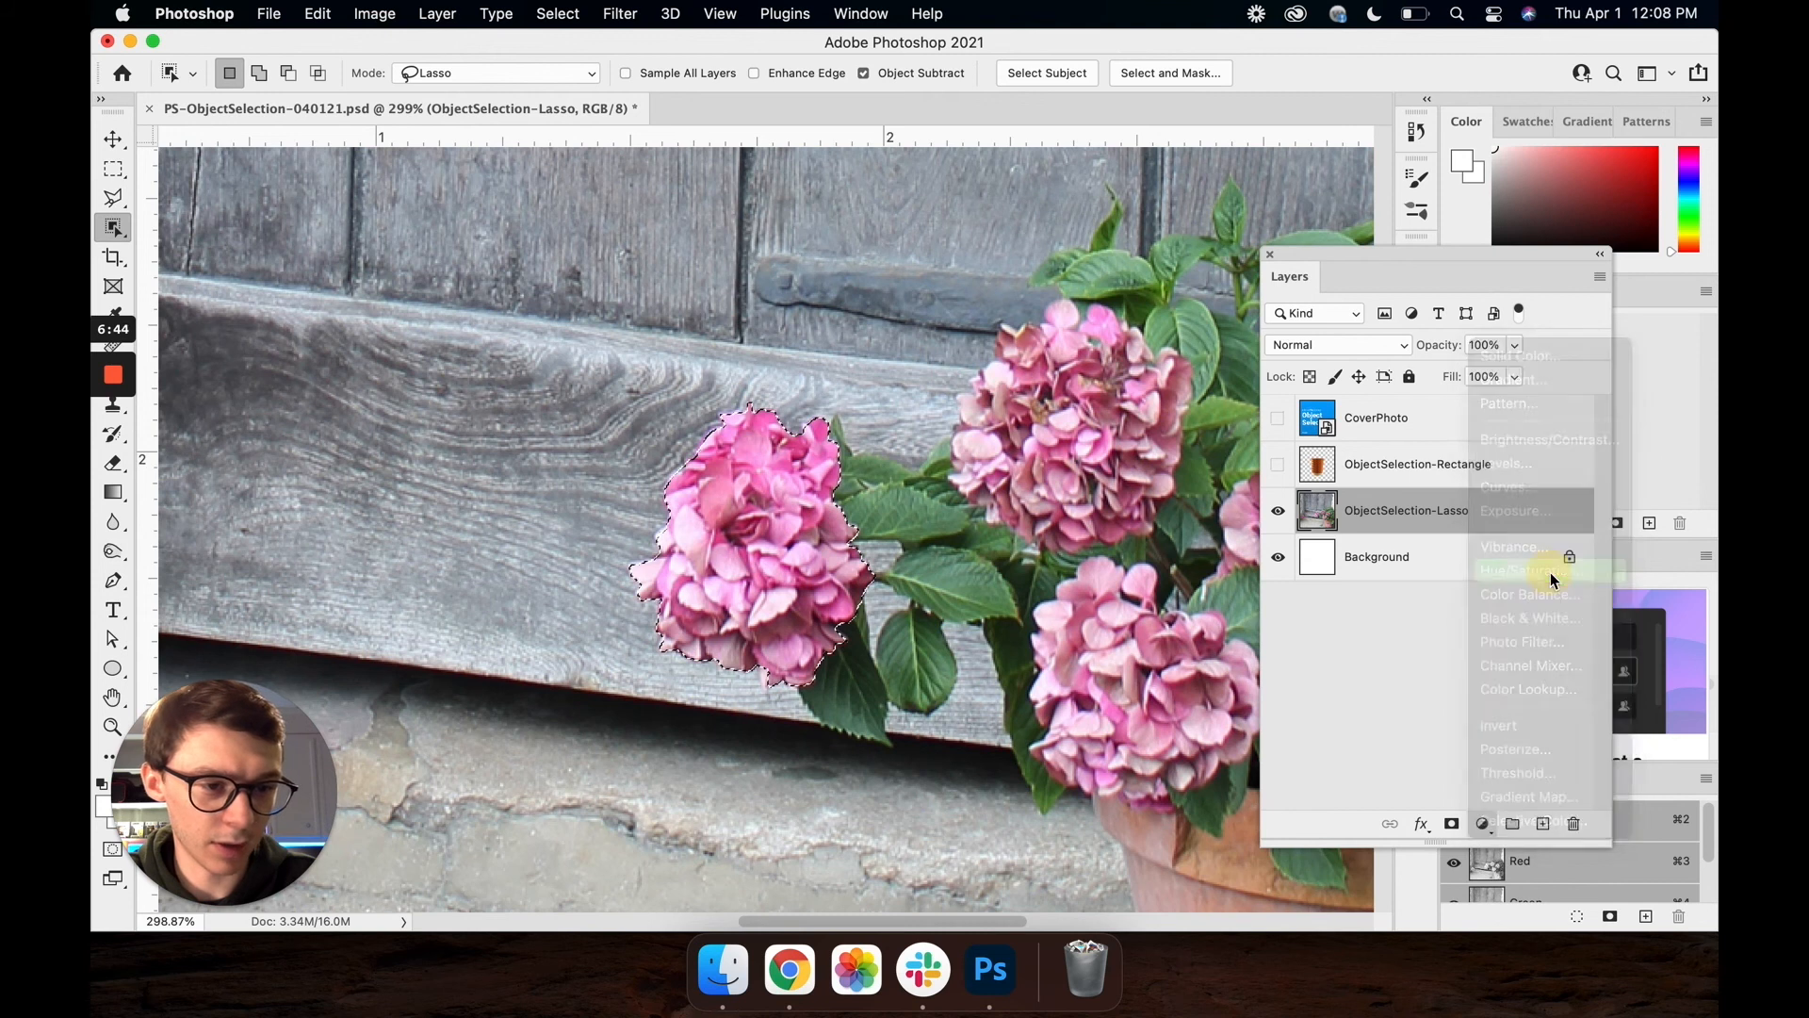
{"action": "left_click", "coordinate": [1517, 570]}
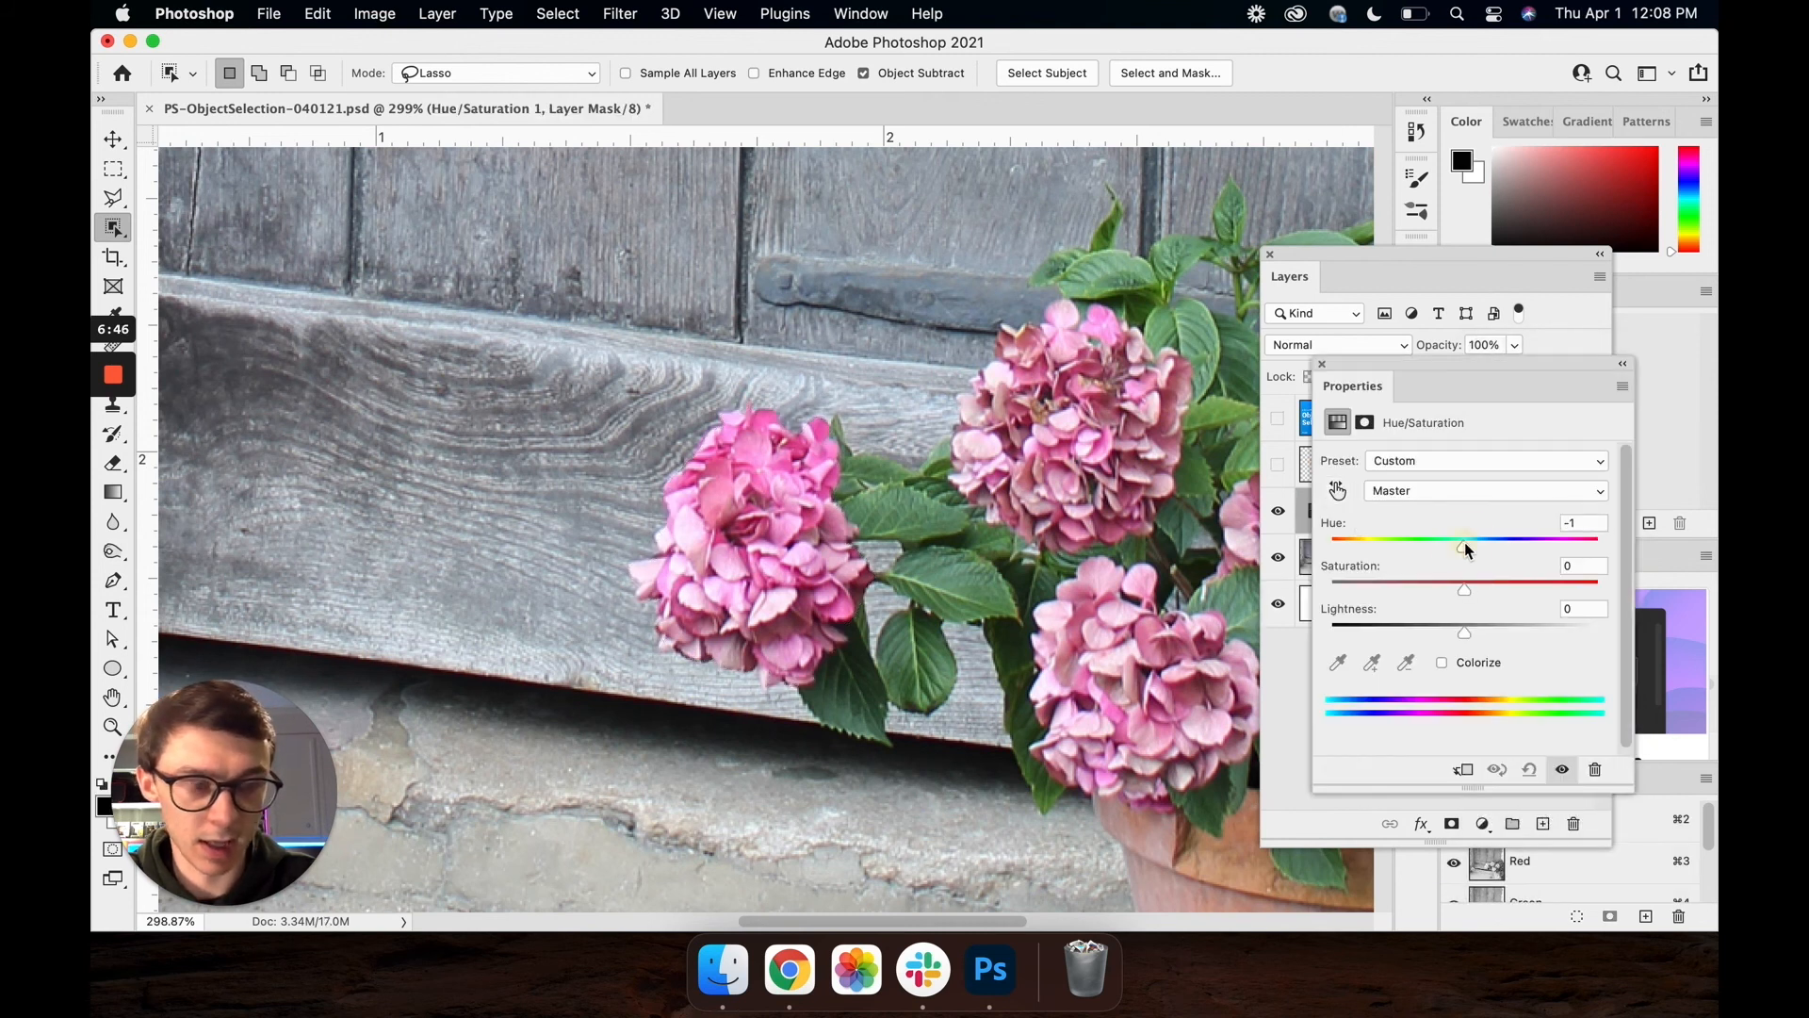
{"action": "left_click_drag", "start_coordinate": [1463, 541], "coordinate": [1391, 541]}
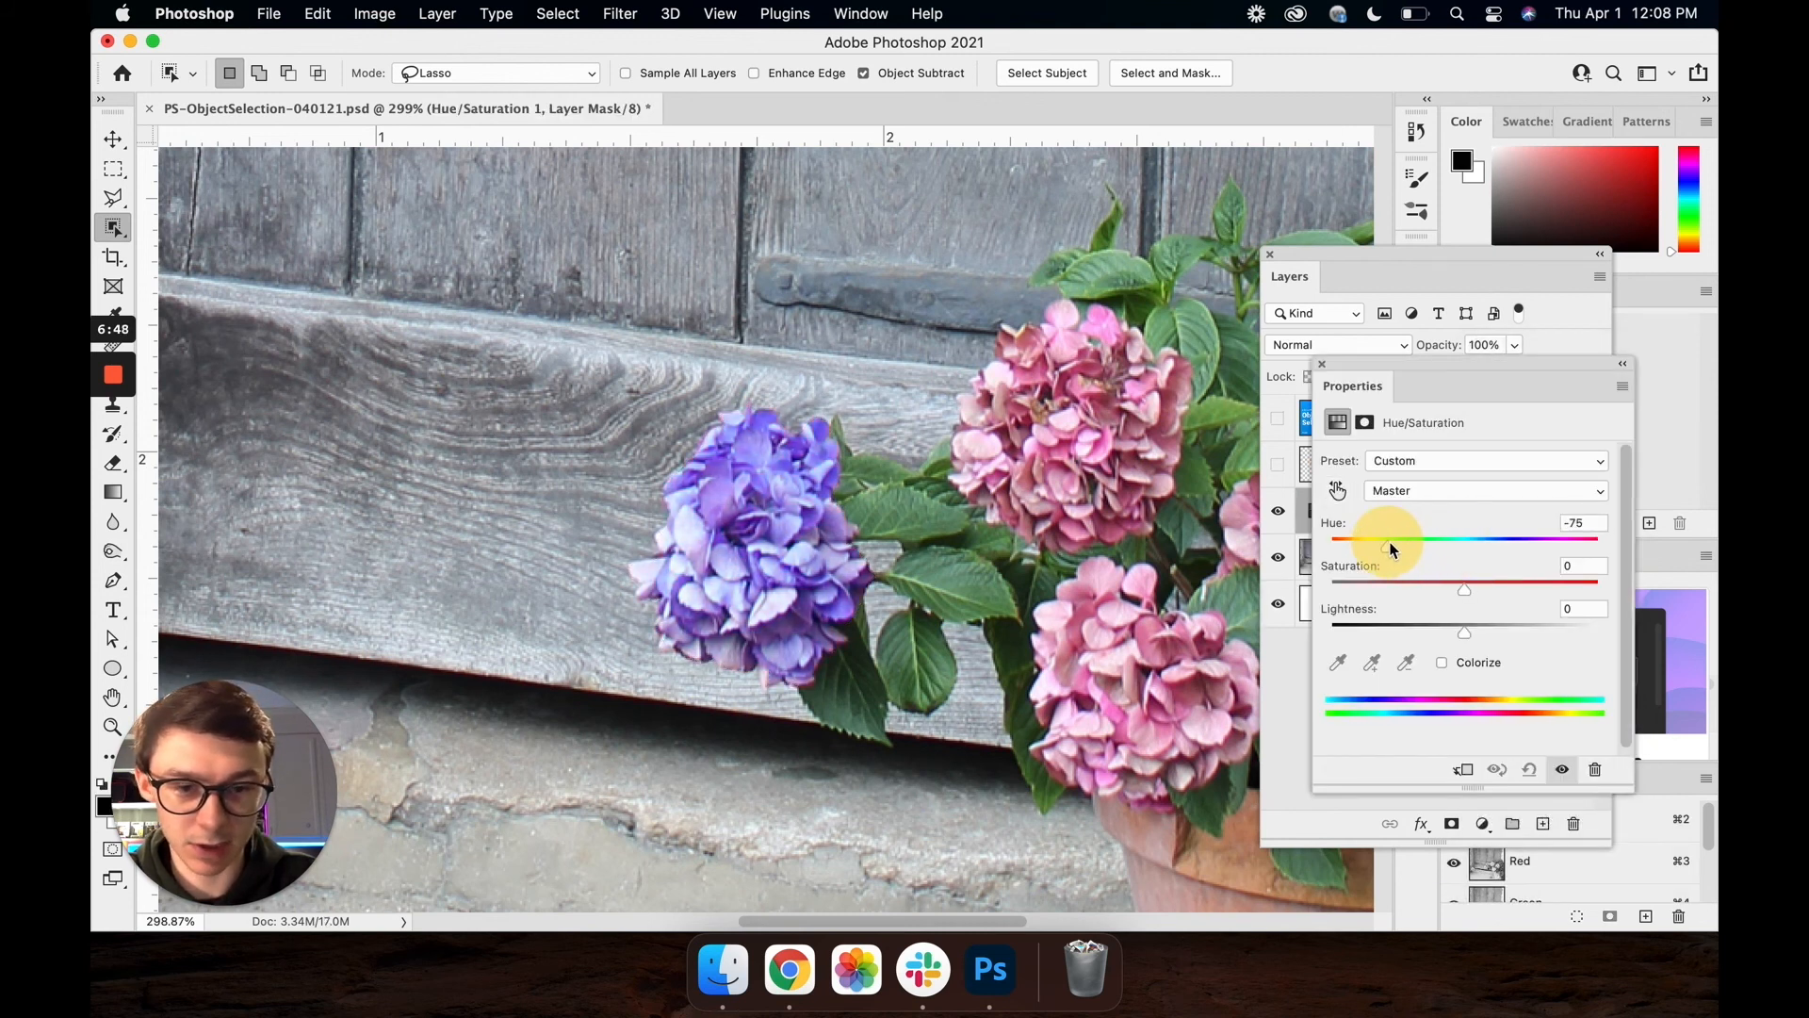
{"action": "left_click_drag", "start_coordinate": [1462, 588], "coordinate": [1494, 588]}
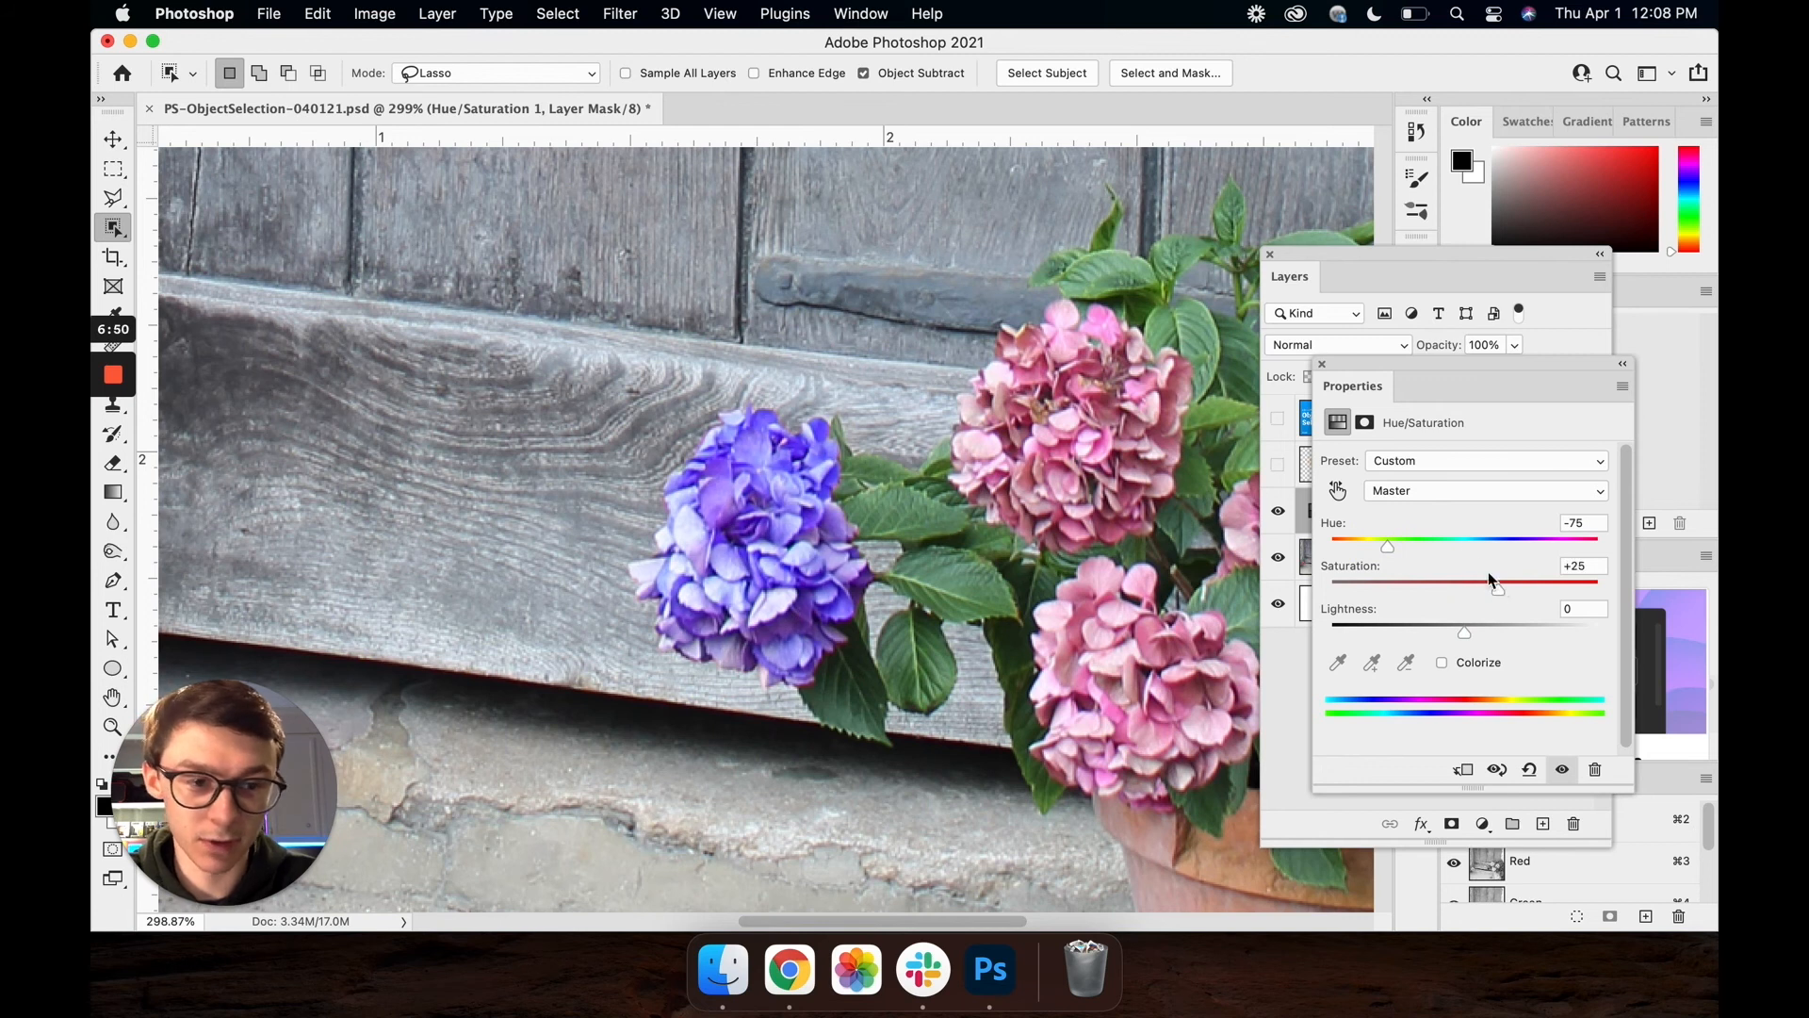
{"action": "left_click_drag", "start_coordinate": [1389, 543], "coordinate": [1406, 543]}
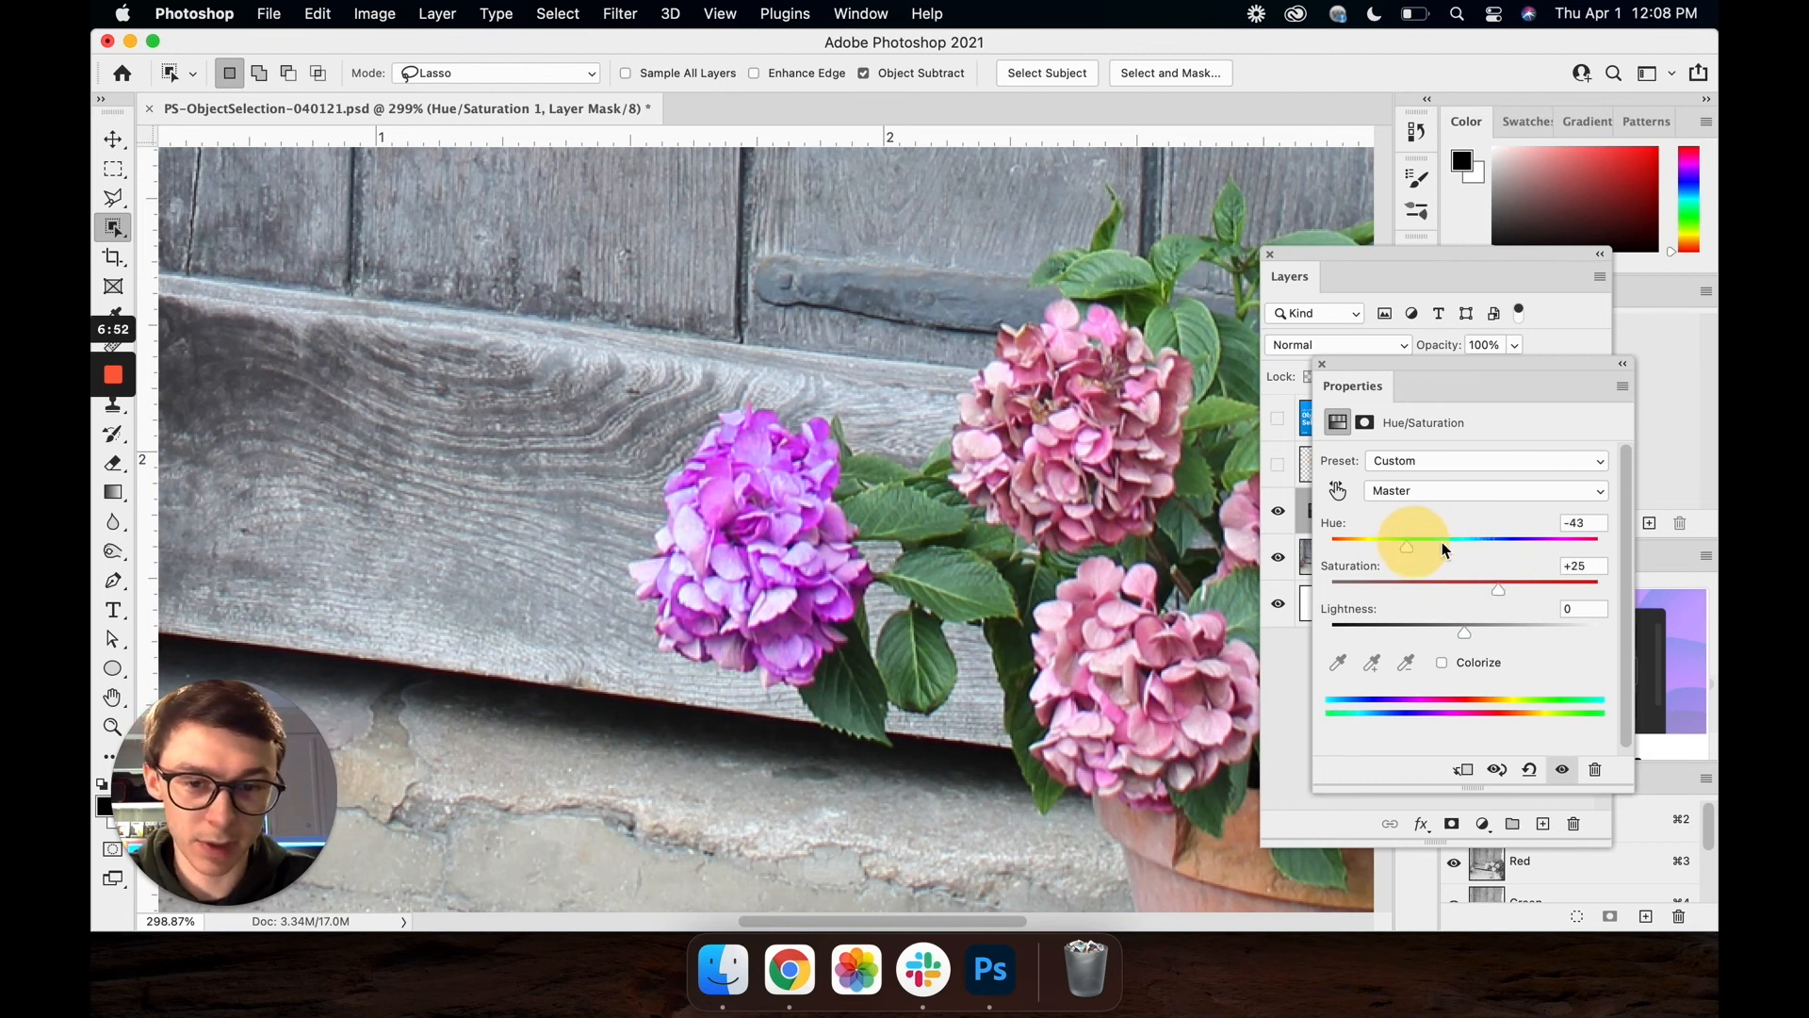